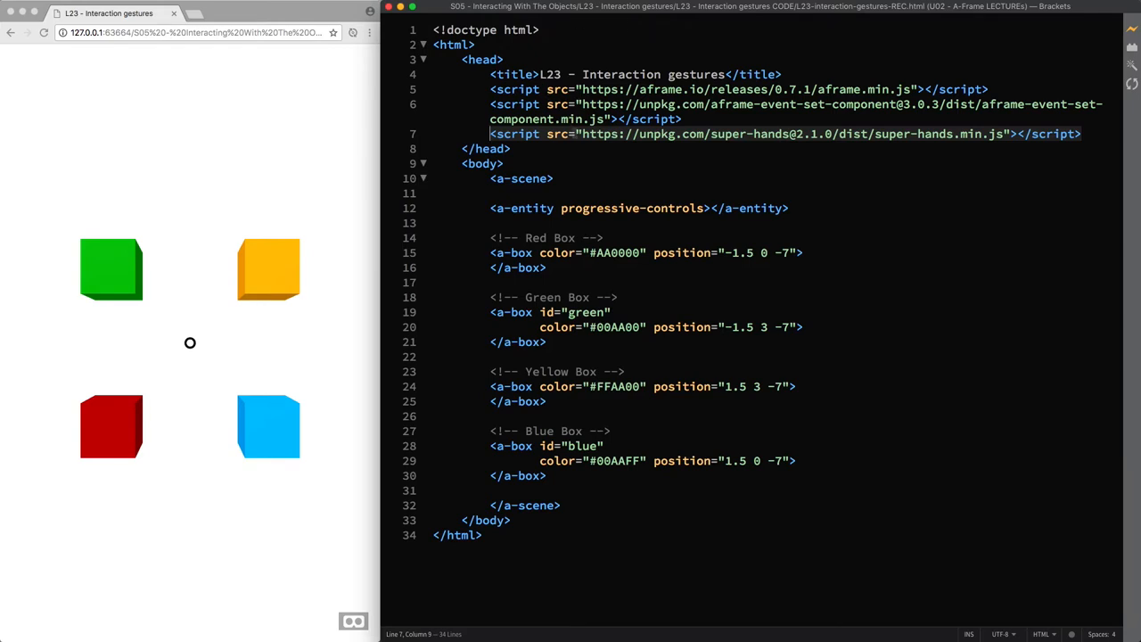
pyautogui.moveTo(589, 159)
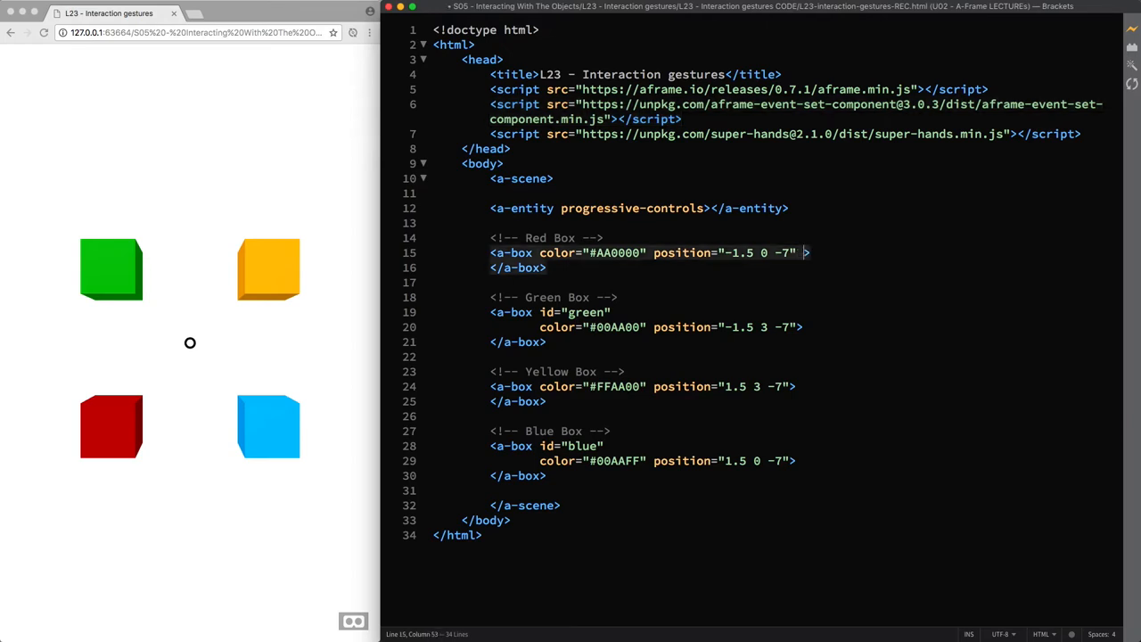
# Add the clickable attribute to the red a-box tag
pyautogui.write('clickab')
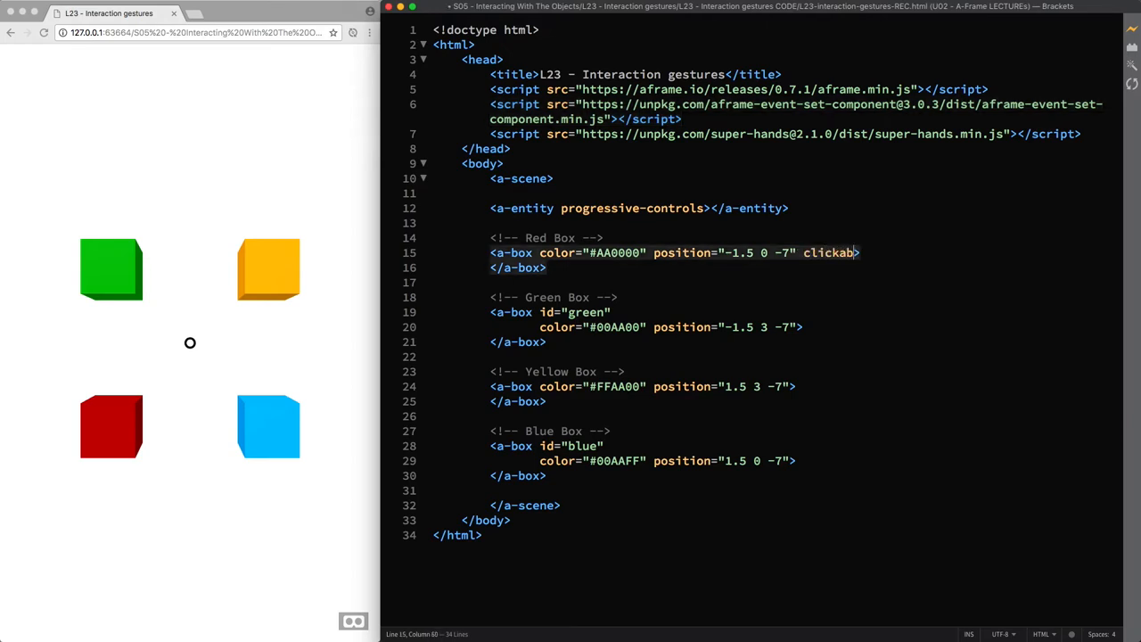
pyautogui.write('le')
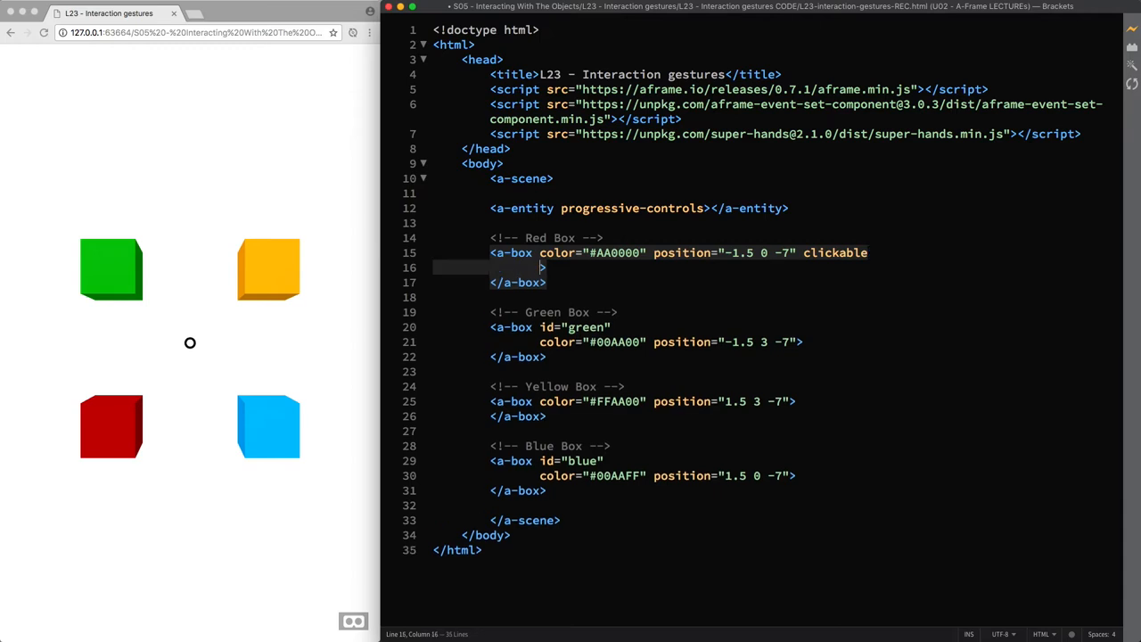
# Add event-set__start: on grab-start, target #green gets material.color #AA0000
pyautogui.write('event-set')
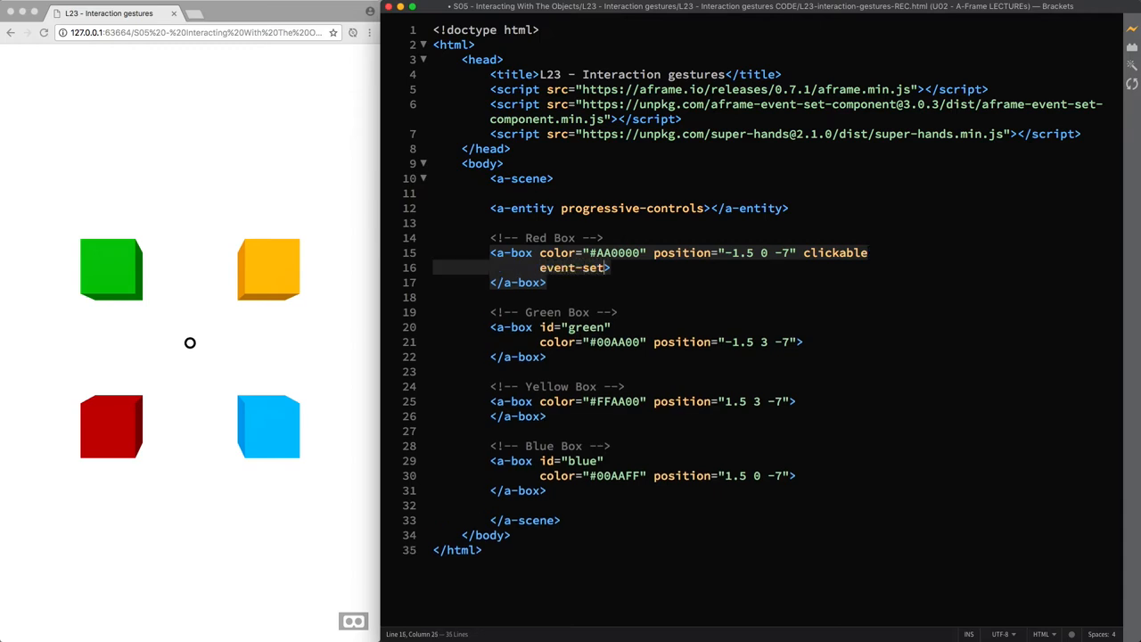
pyautogui.write('_start="_')
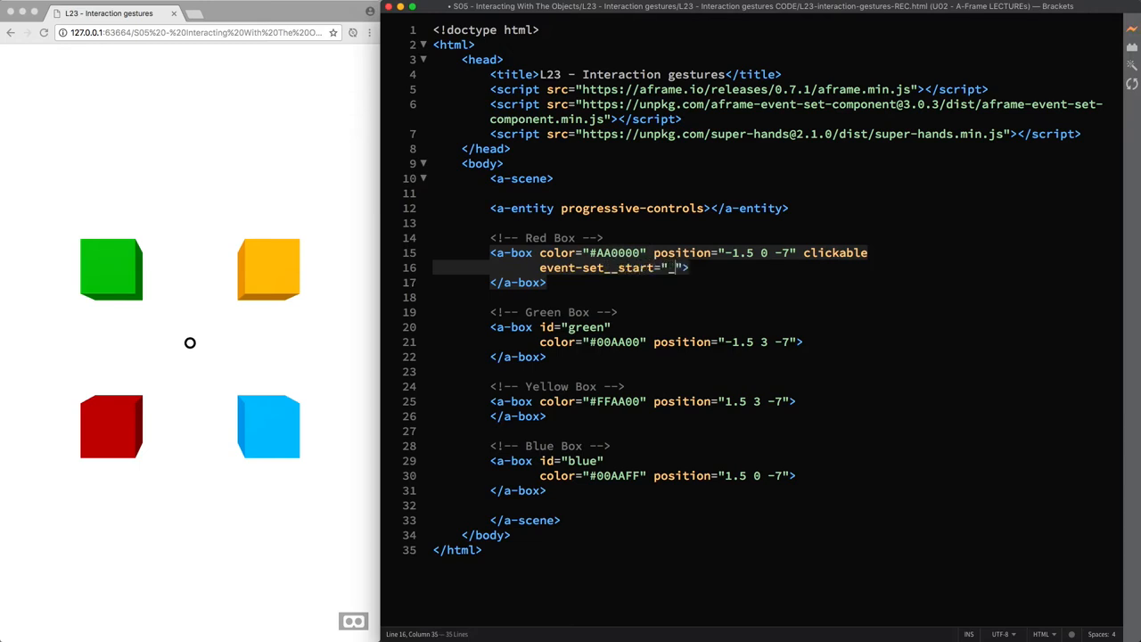
pyautogui.write('event:')
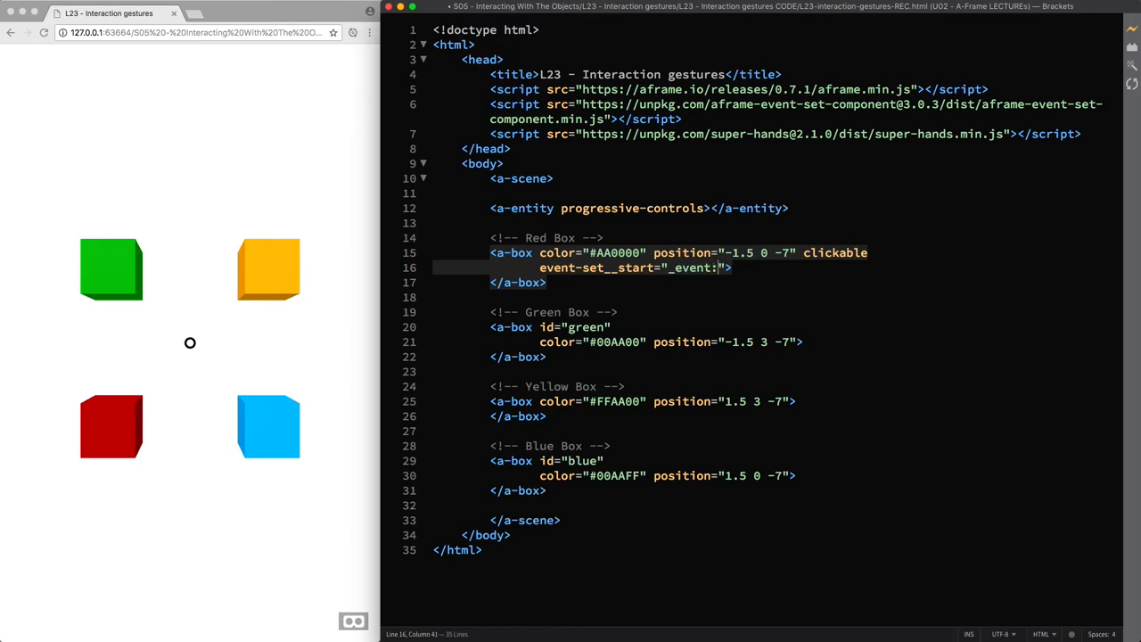
pyautogui.write('grab')
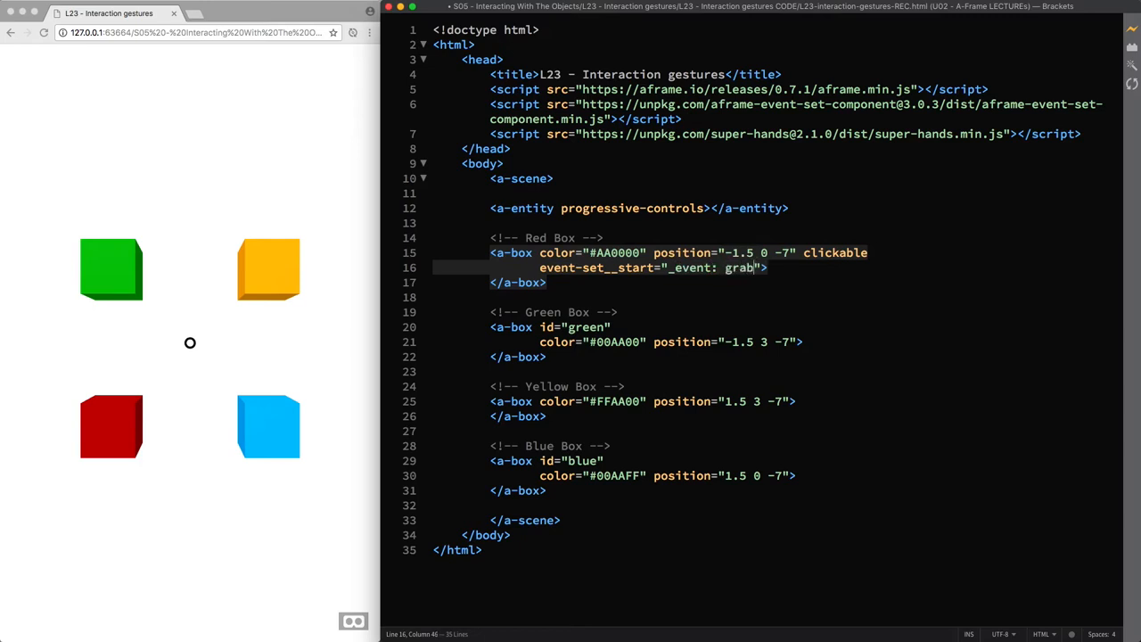
pyautogui.write('-start; _target:')
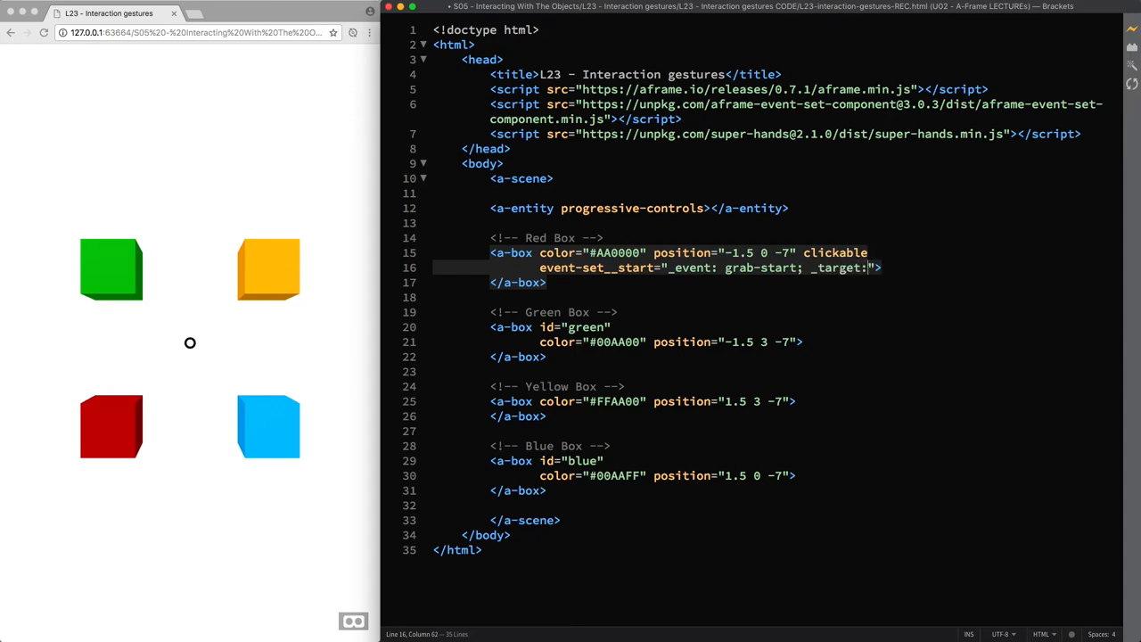
pyautogui.write('#green')
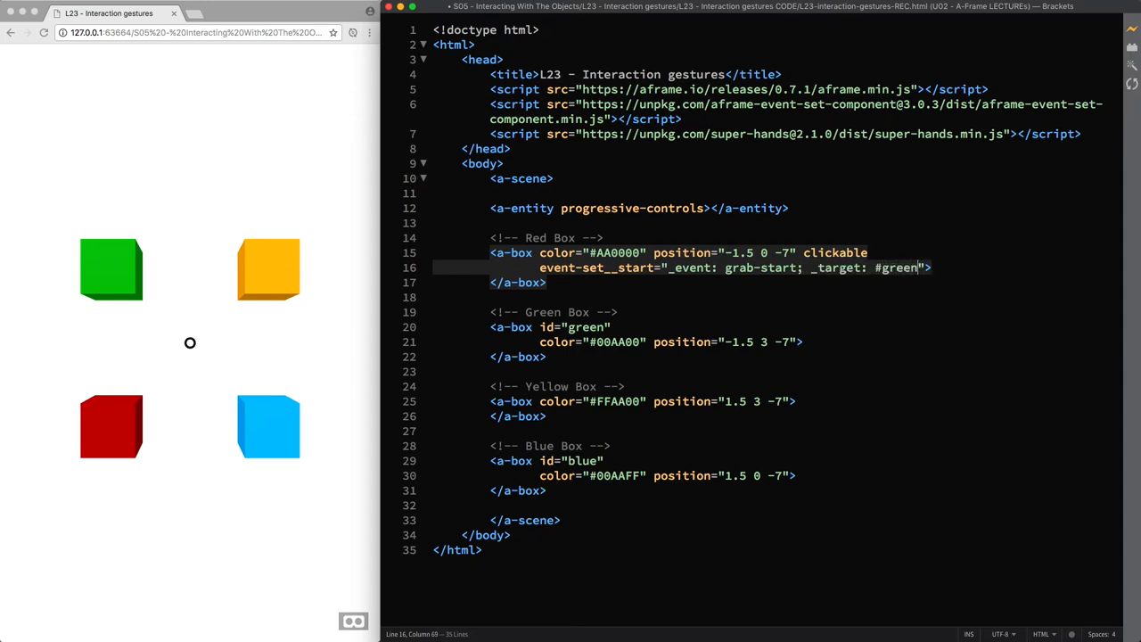
pyautogui.write('; material.c')
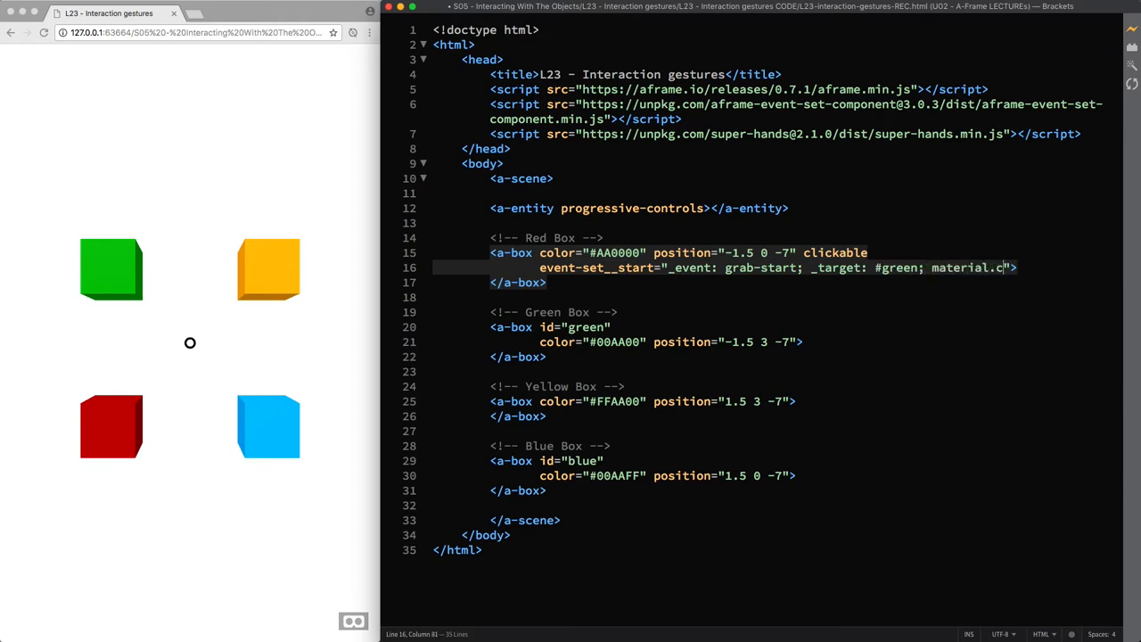
pyautogui.write('olor: #')
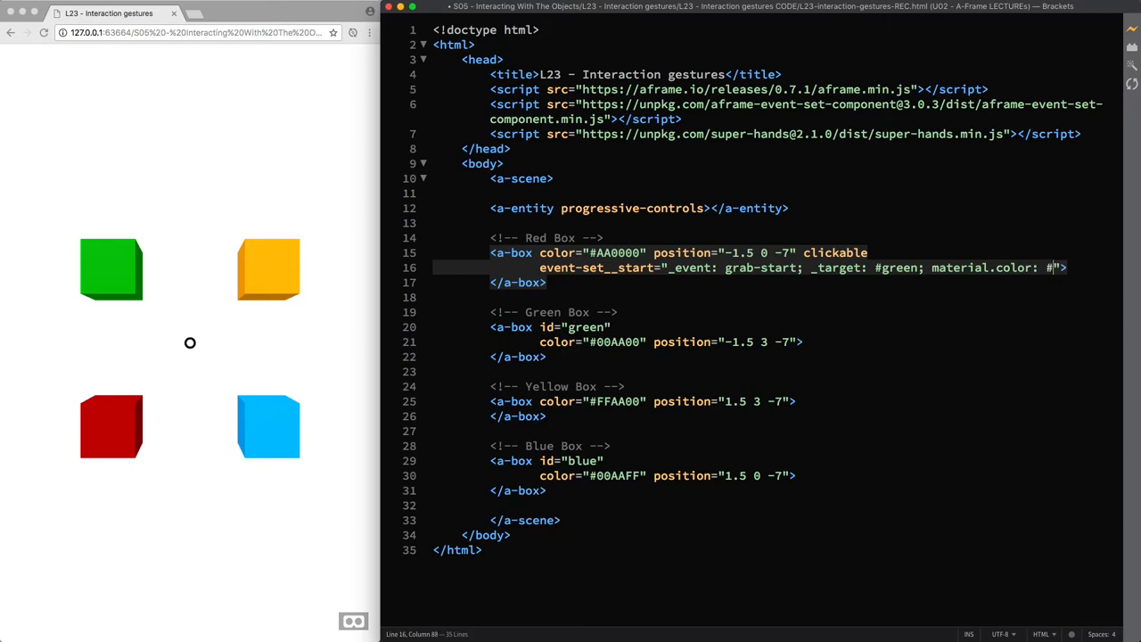
pyautogui.write('AA0000')
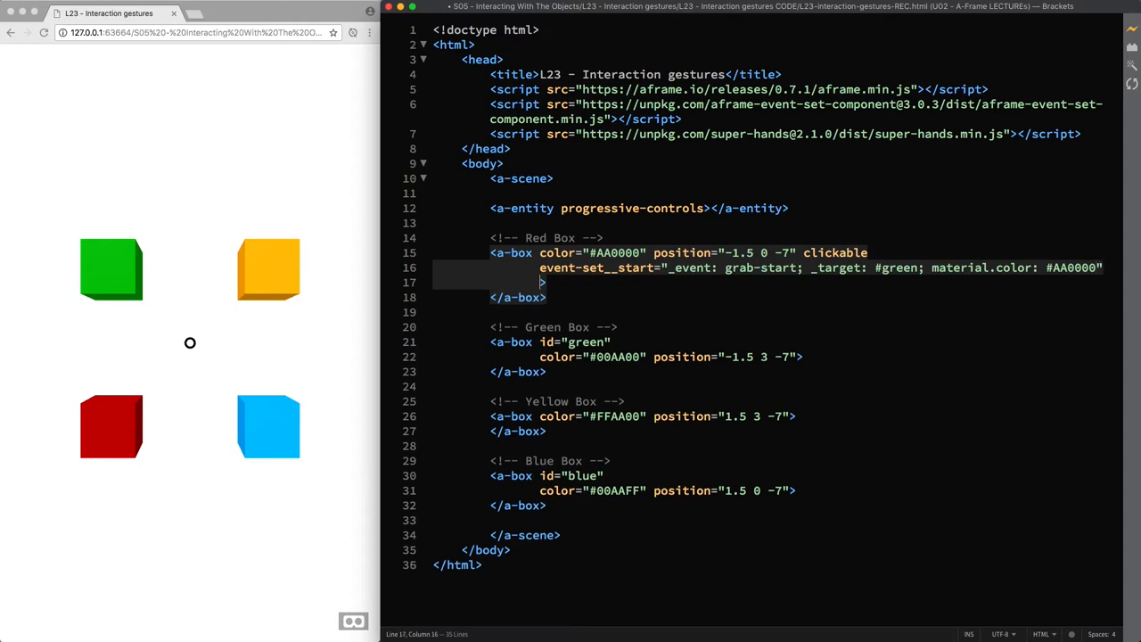
# Add event-set__end: on grab-end, target #green returns to material.color #00AA00
pyautogui.write('event-')
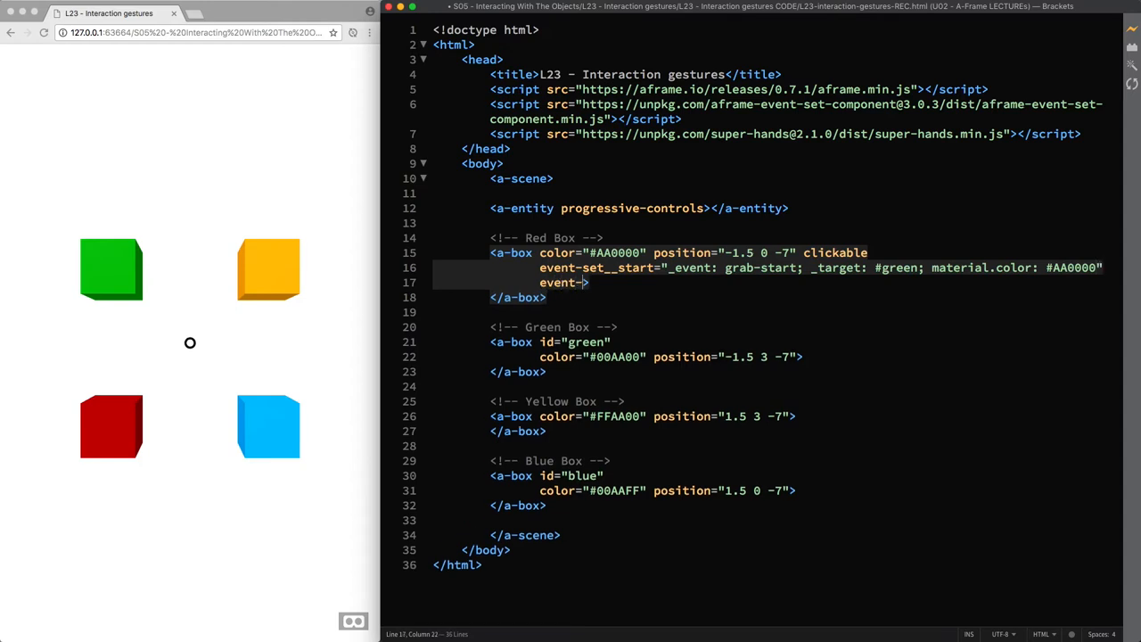
pyautogui.write('set__end=')
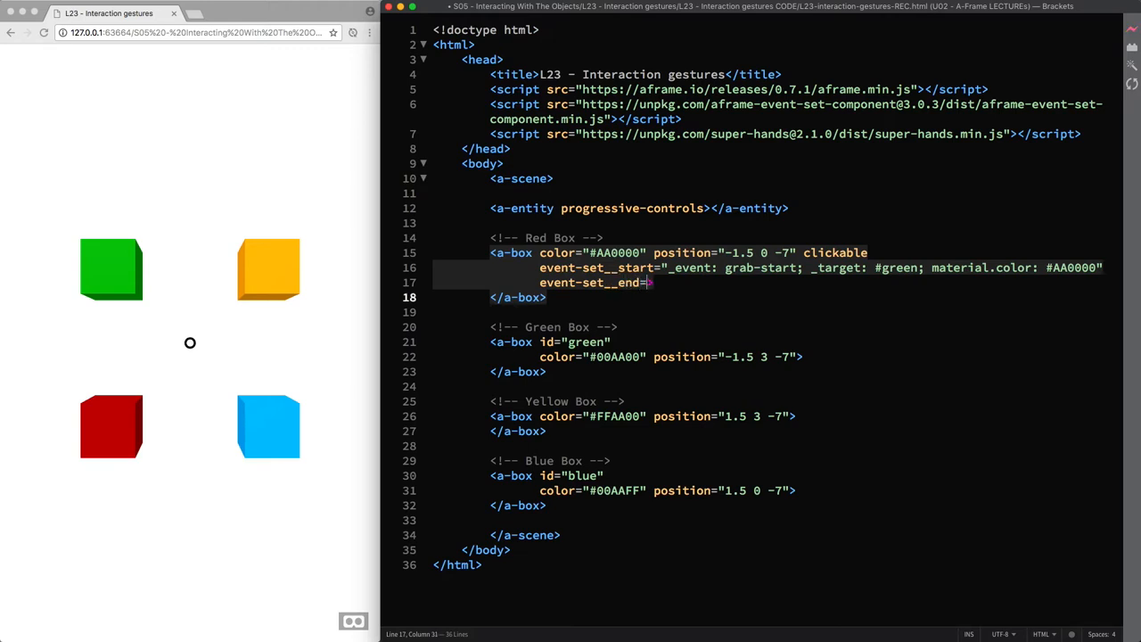
pyautogui.write('"_event">')
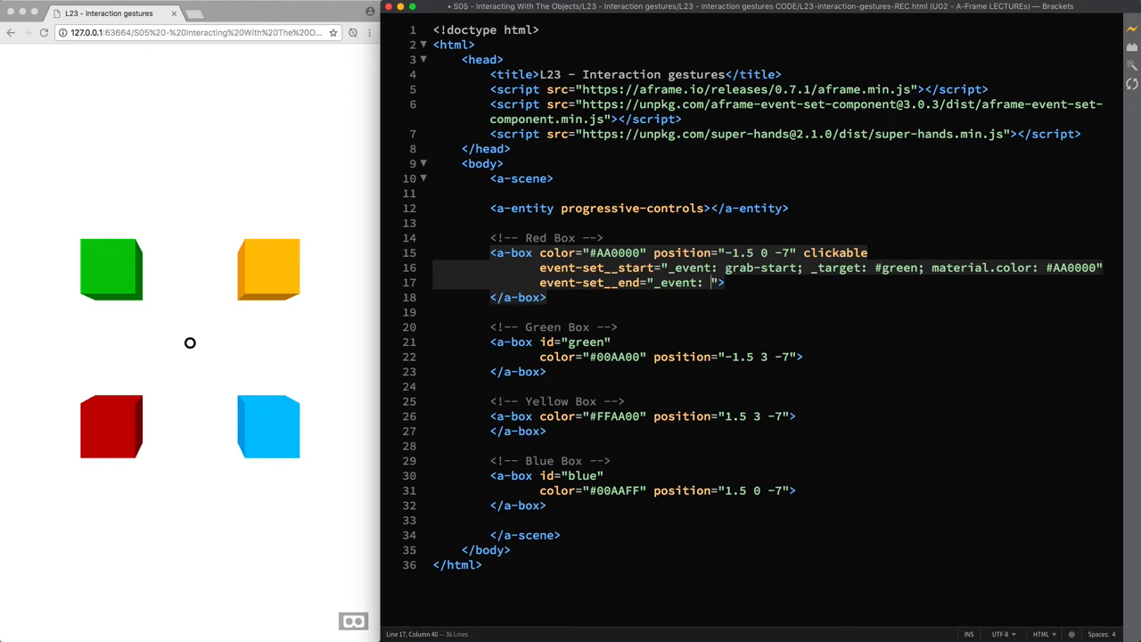
pyautogui.write('grab-end')
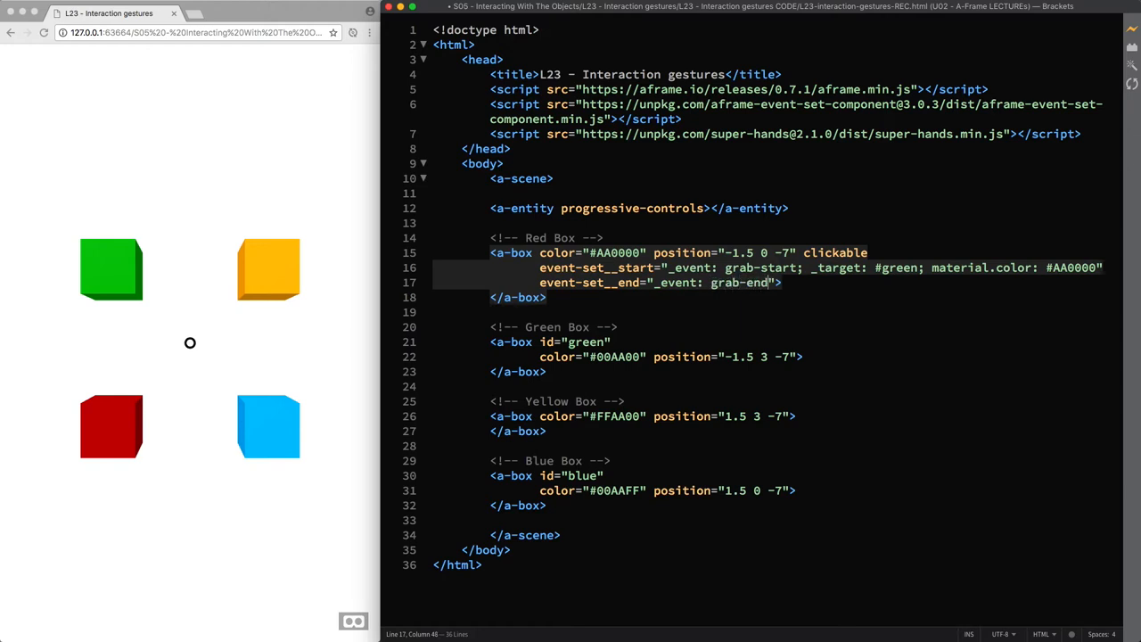
pyautogui.write('; _target: #')
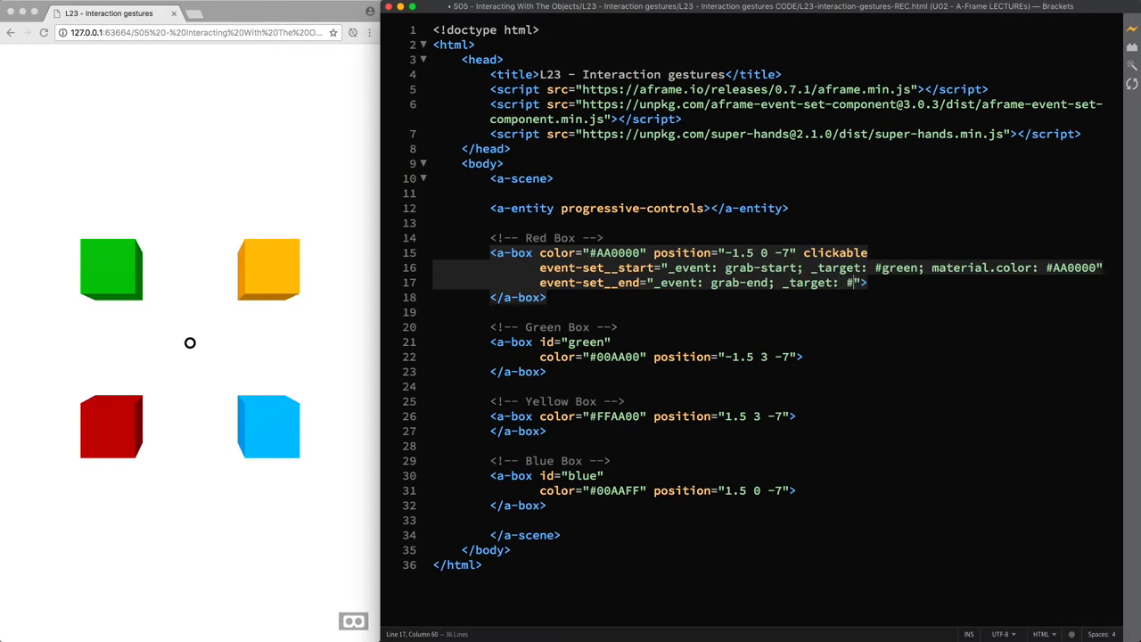
pyautogui.write('green; material.color:')
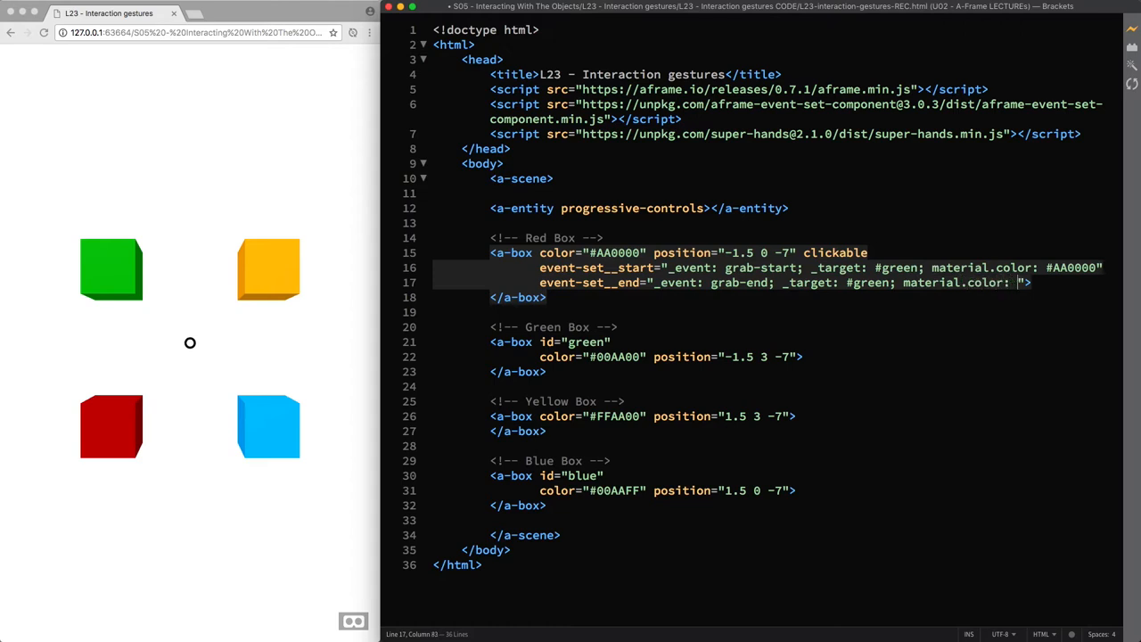
pyautogui.write('#00AA00')
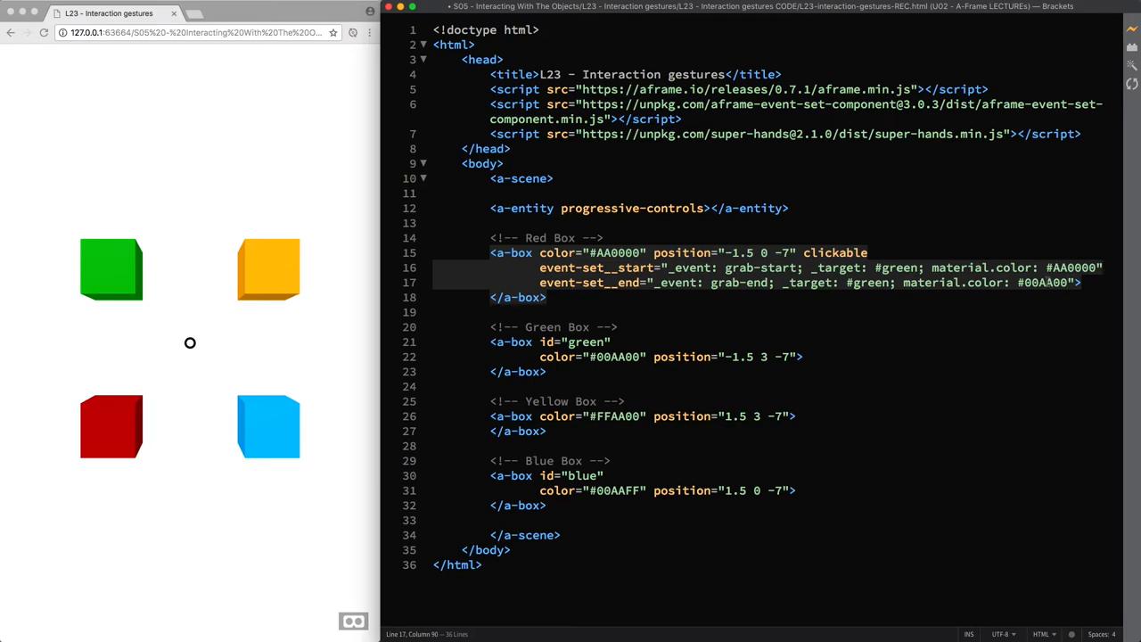
pyautogui.moveTo(1003, 310)
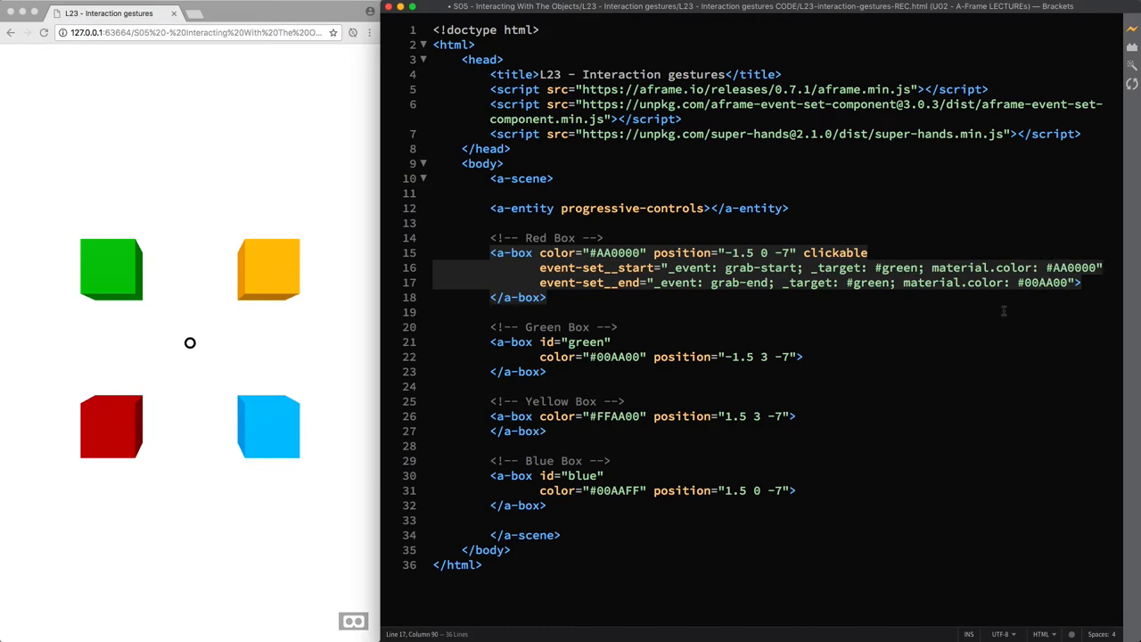
pyautogui.moveTo(279, 346)
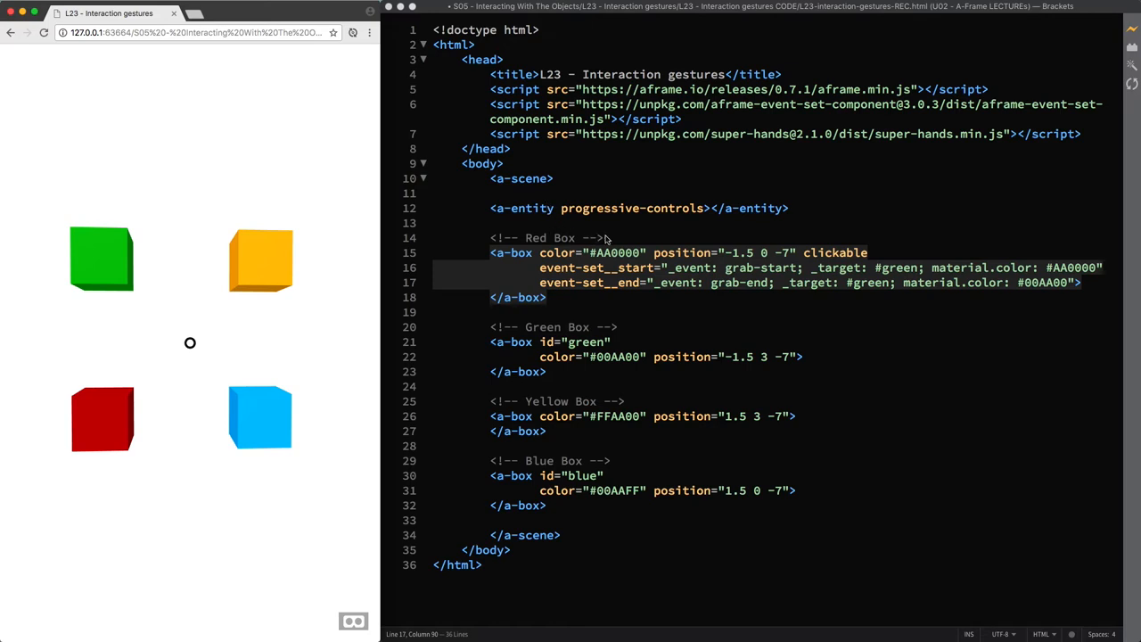
pyautogui.moveTo(599, 260)
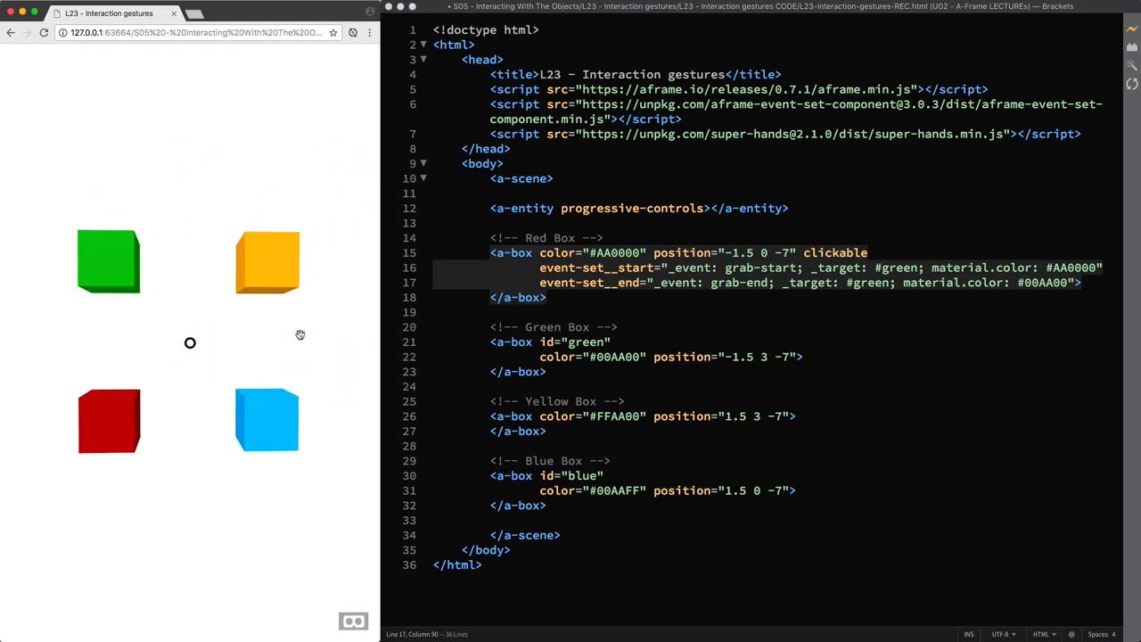
pyautogui.moveTo(307, 335)
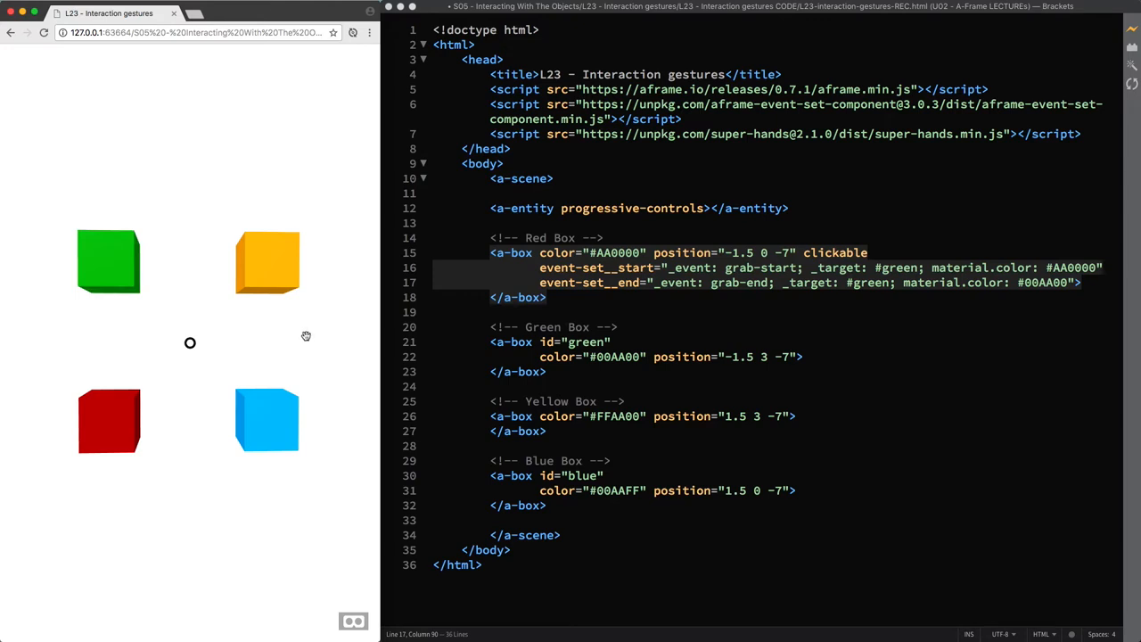
pyautogui.moveTo(802, 303)
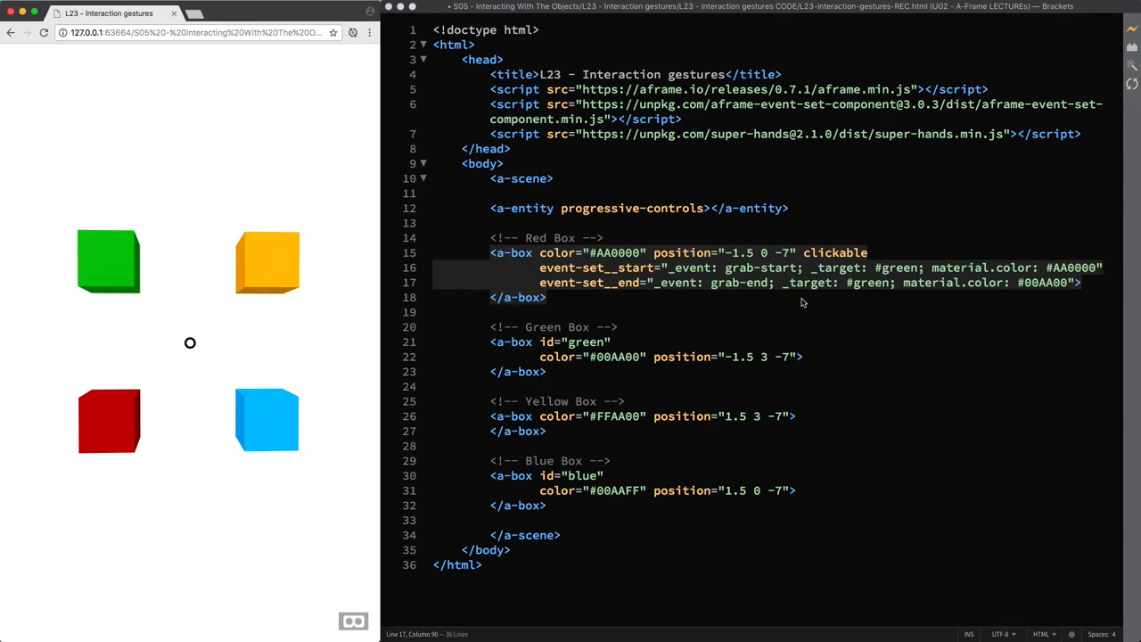
pyautogui.moveTo(651, 278)
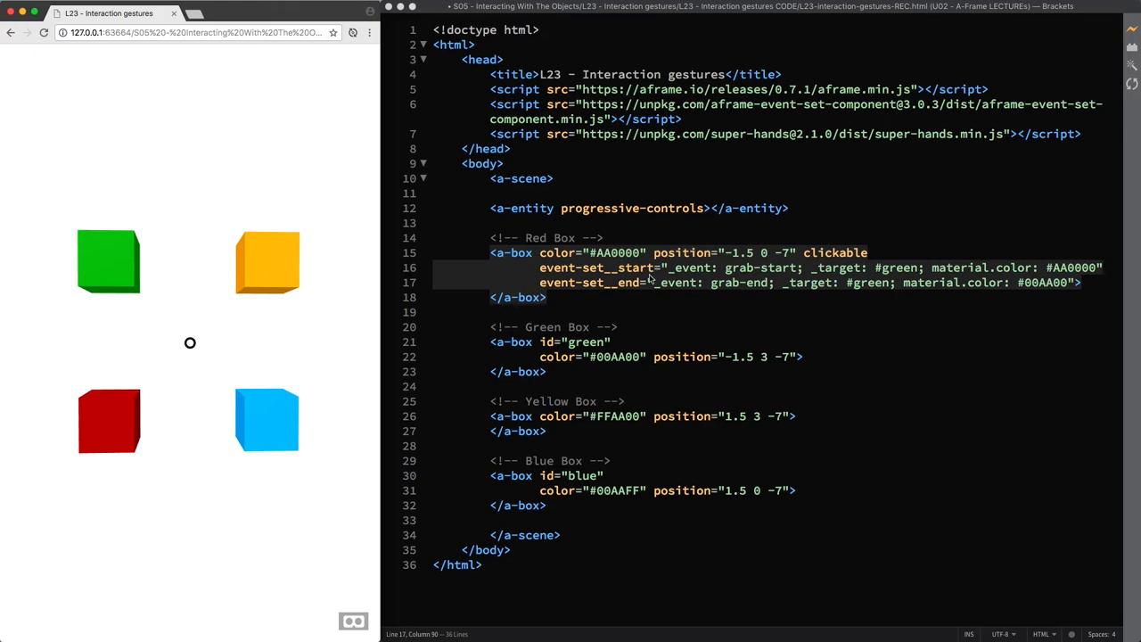
pyautogui.moveTo(763, 320)
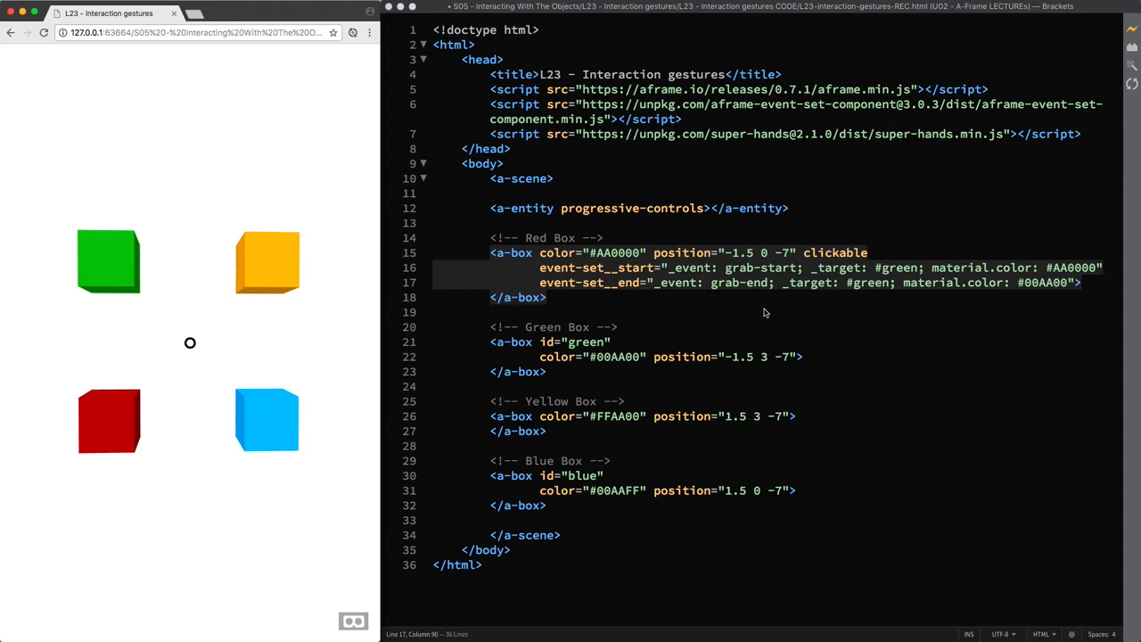
pyautogui.moveTo(758, 314)
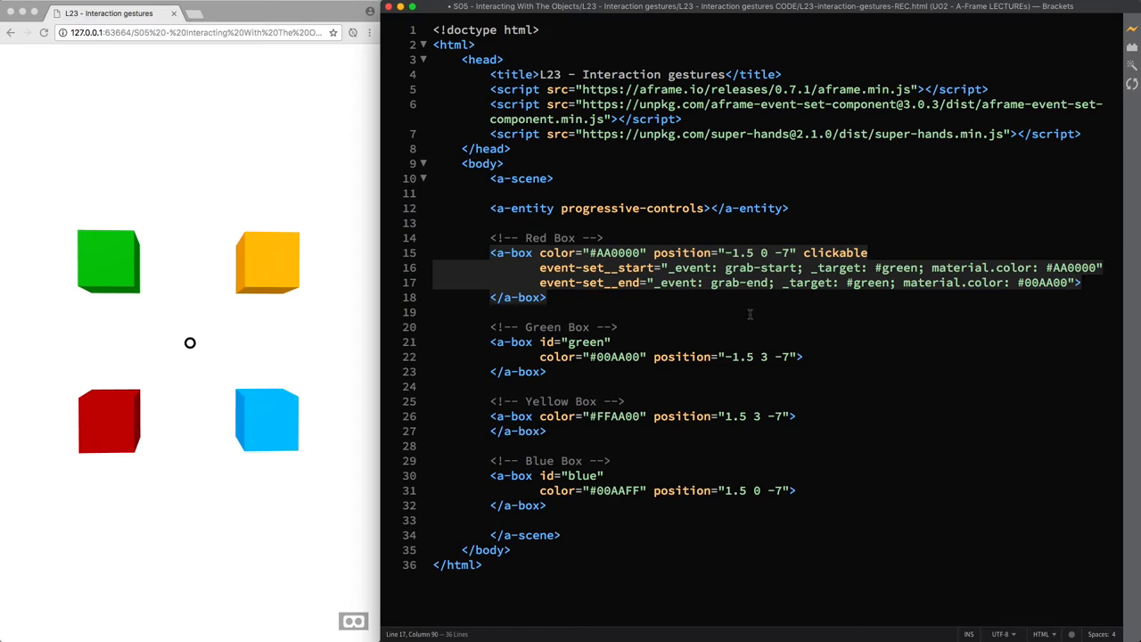
# Add the grabbable attribute after the green a-box's position
pyautogui.click(802, 357)
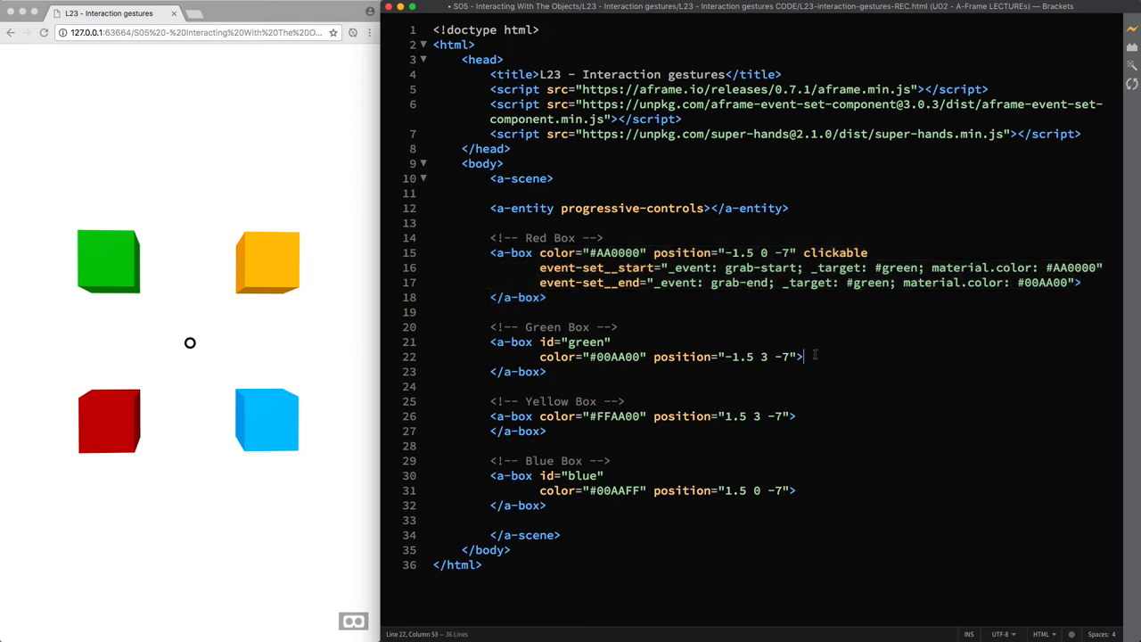
pyautogui.write('grabb')
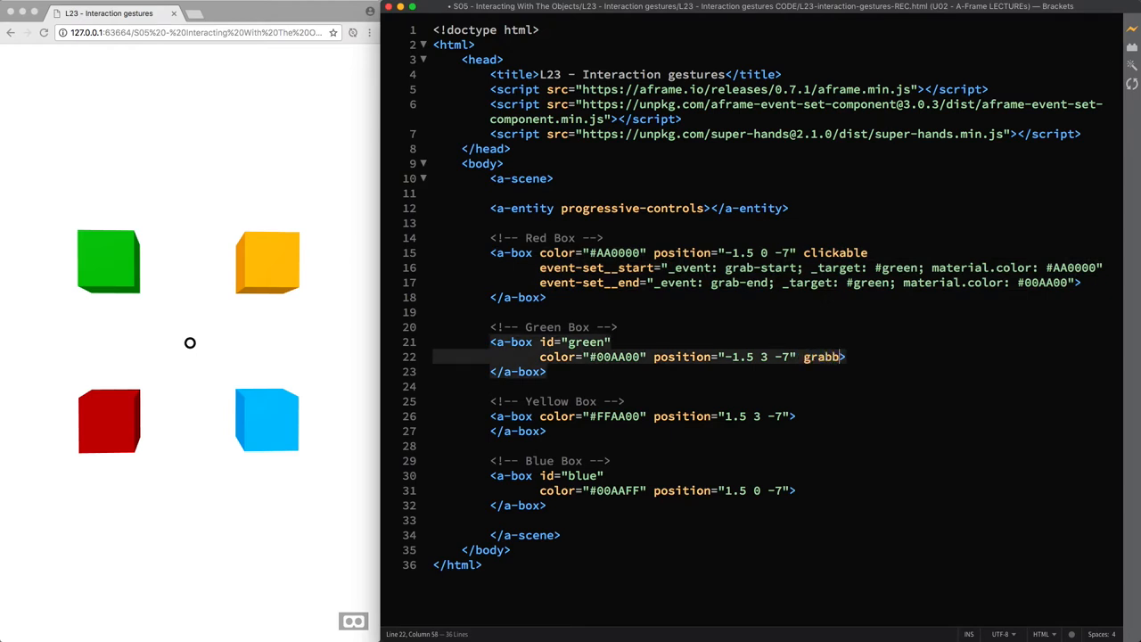
pyautogui.write('able')
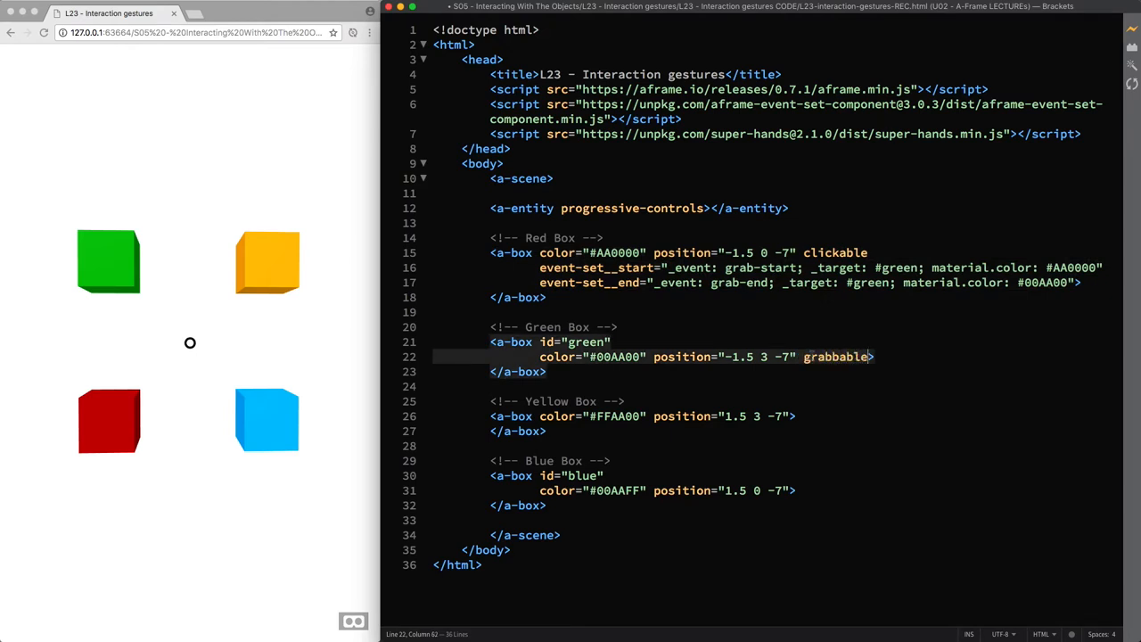
pyautogui.moveTo(257, 373)
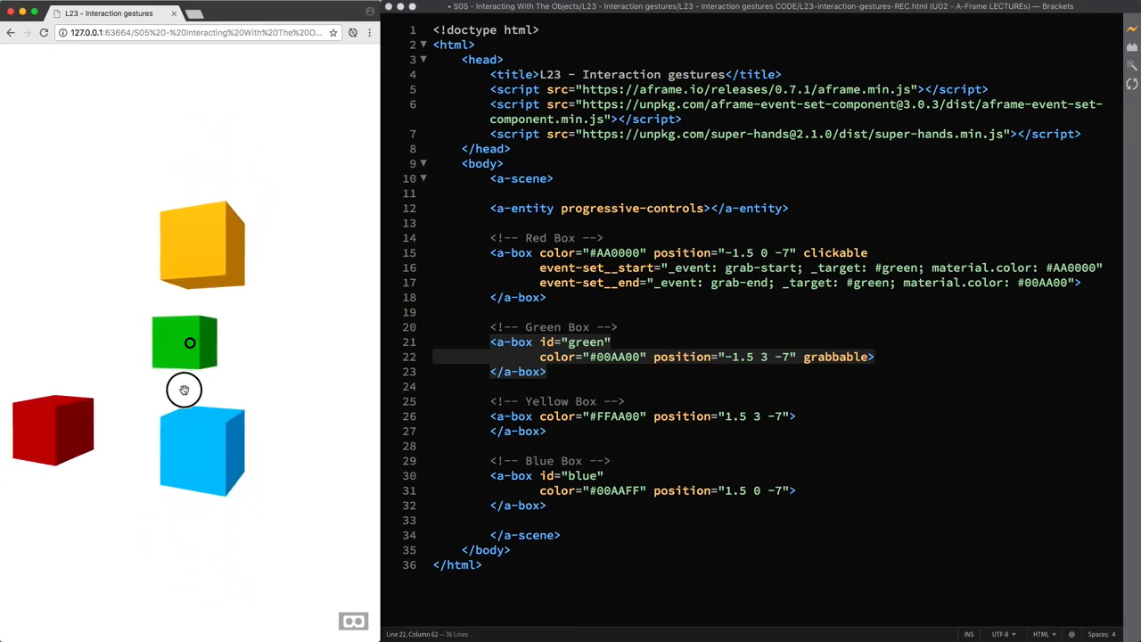
pyautogui.moveTo(186, 389); pyautogui.dragTo(114, 350)
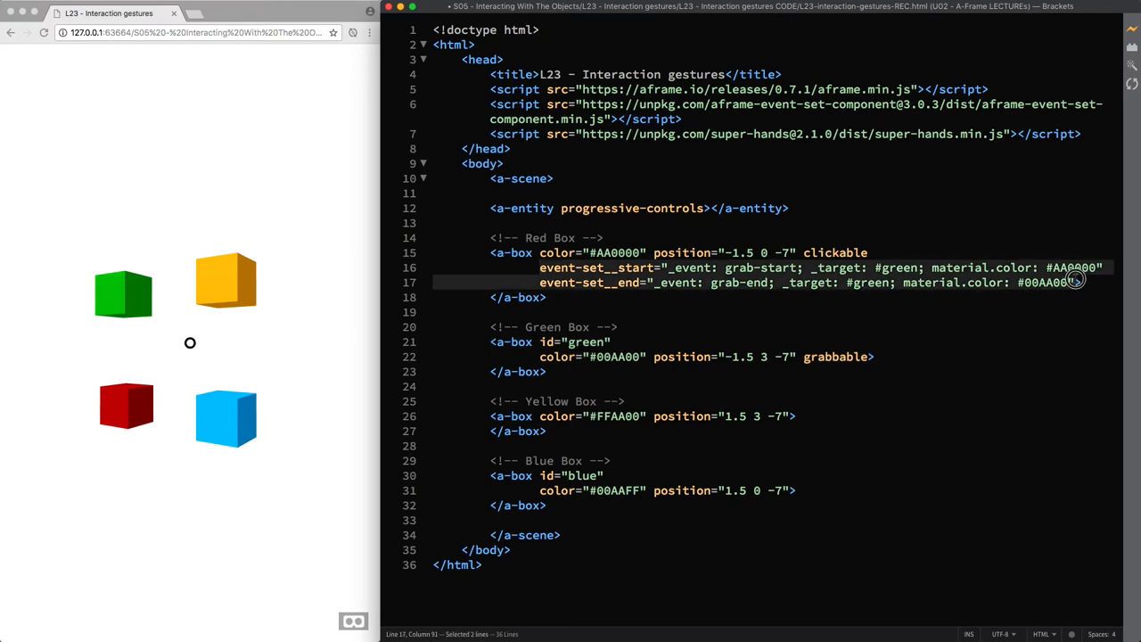
# Paste the event-set lines into the green a-box with _target changed to #blue
pyautogui.click(877, 356)
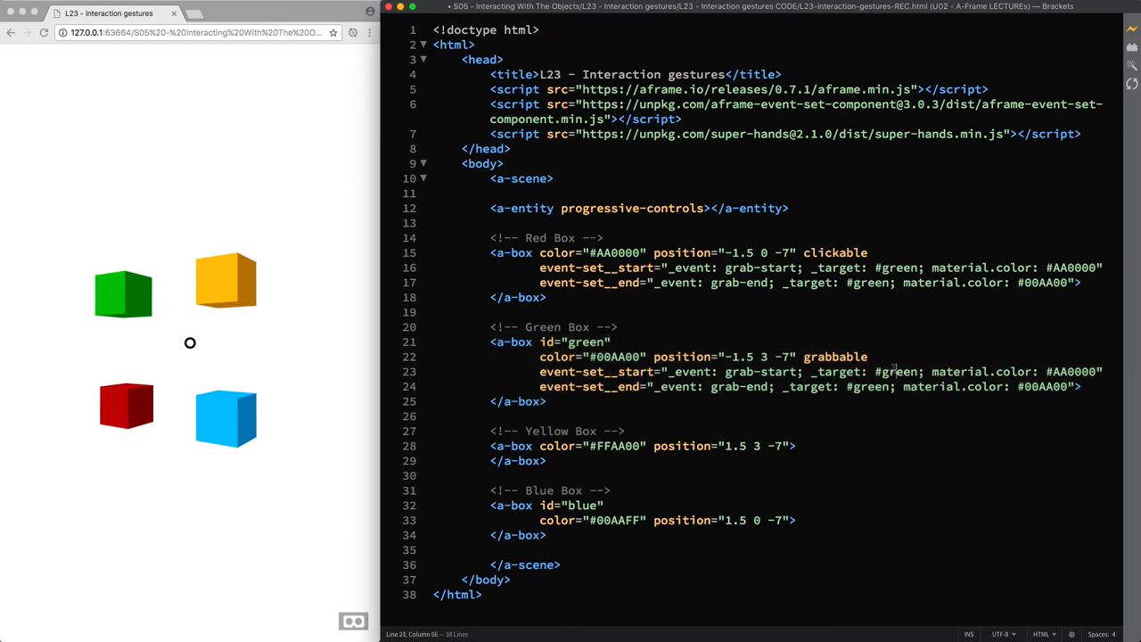
pyautogui.write('blue')
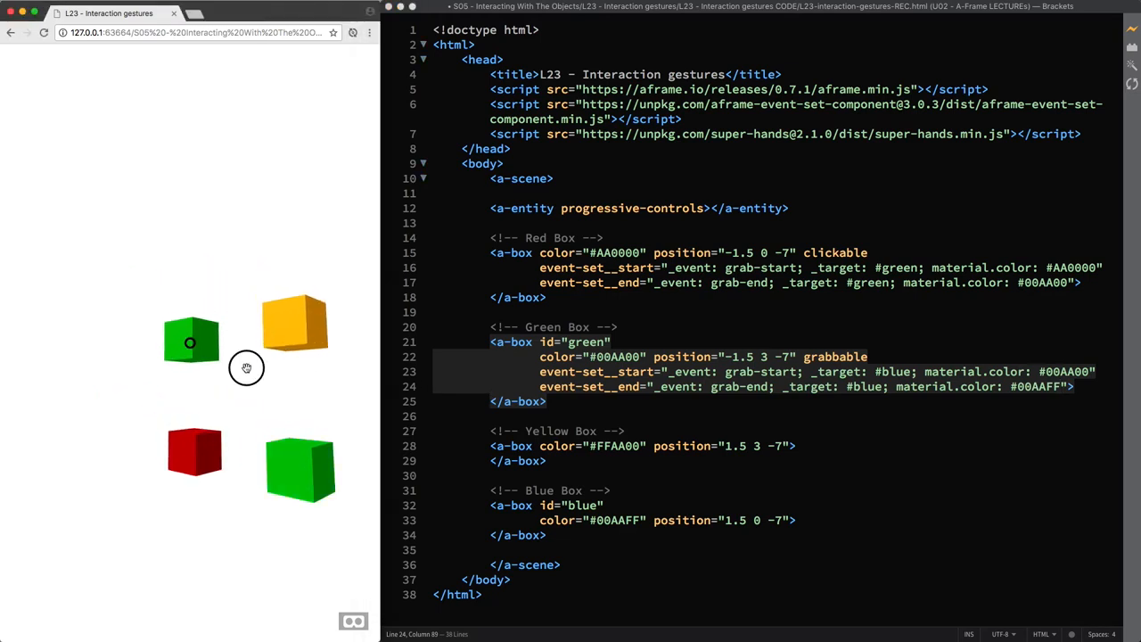
# Grab and carry the green box in the preview so the blue box turns green, then release it
pyautogui.click(299, 471)
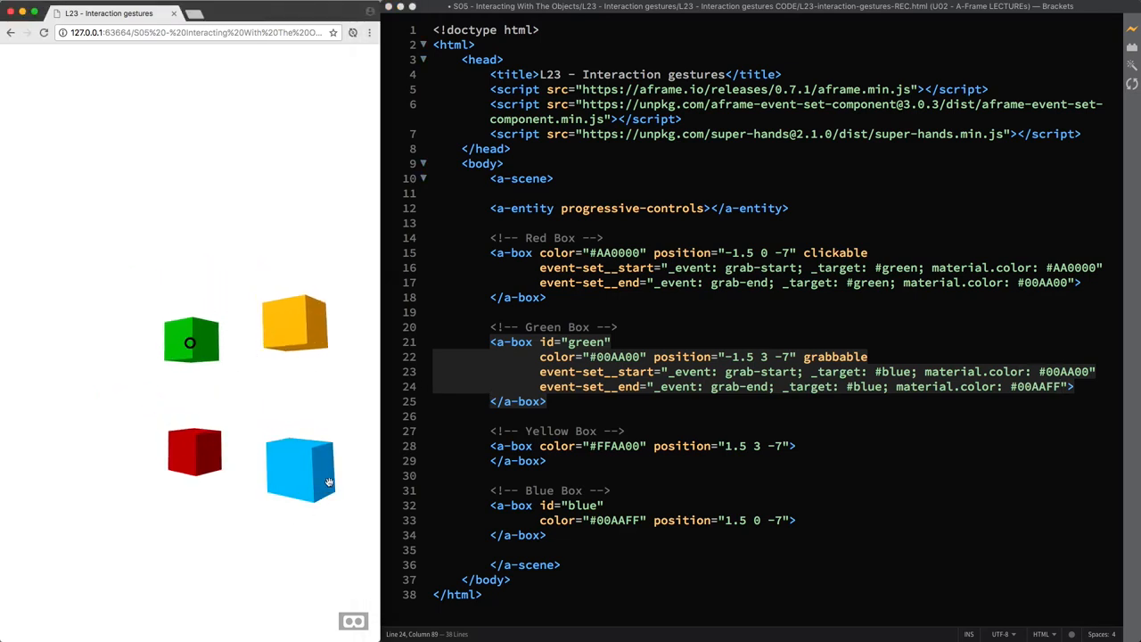
pyautogui.moveTo(200, 381)
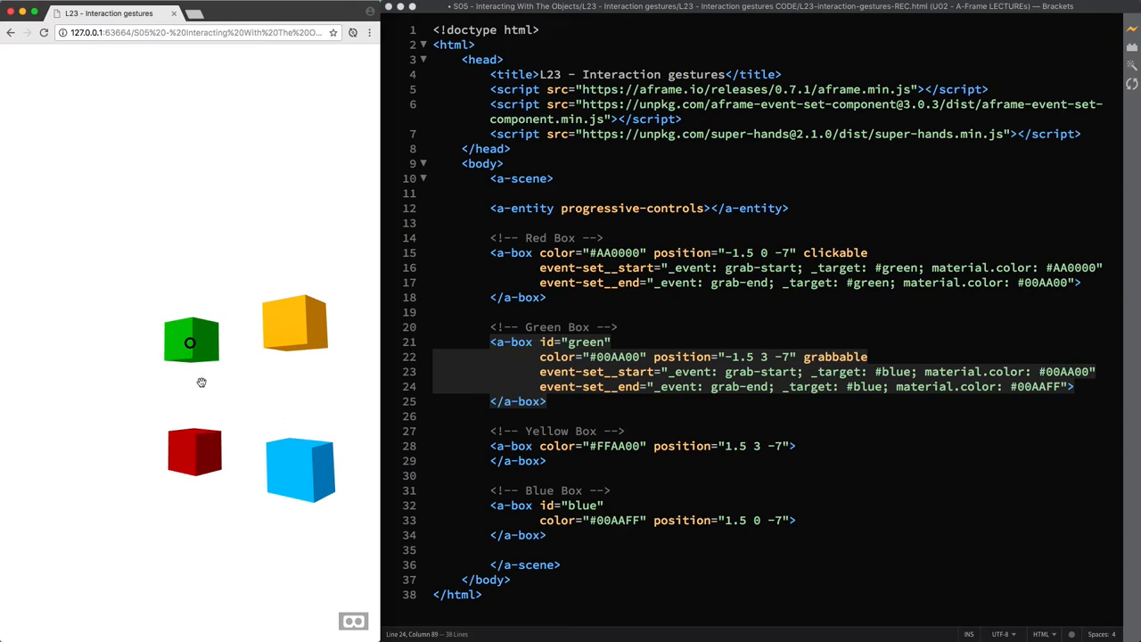
pyautogui.moveTo(232, 361)
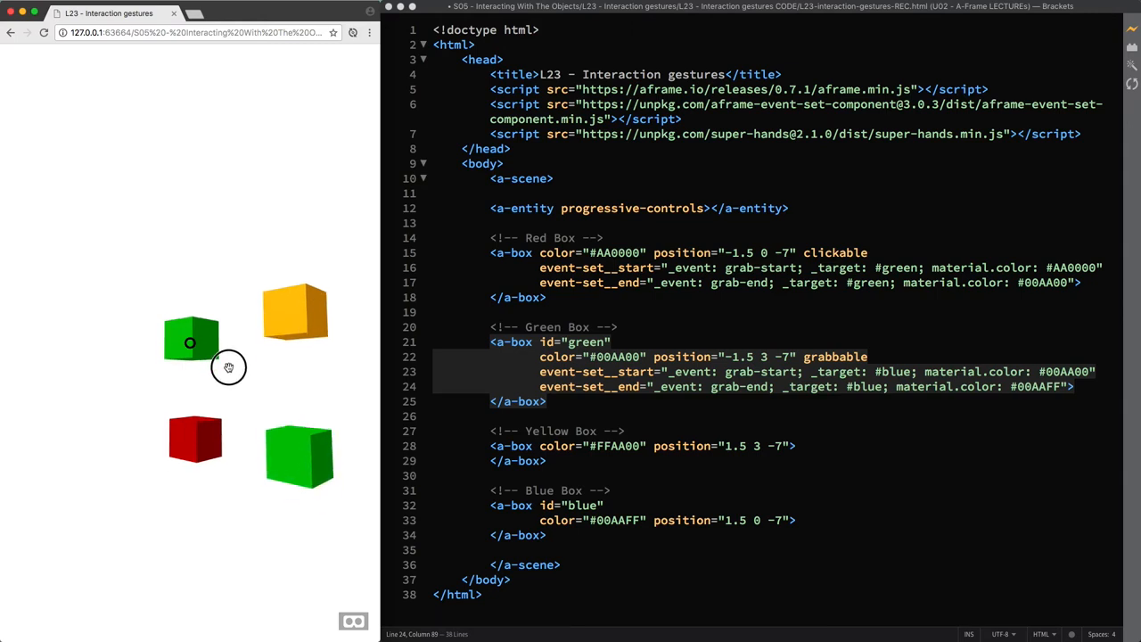
pyautogui.moveTo(229, 368); pyautogui.dragTo(292, 401)
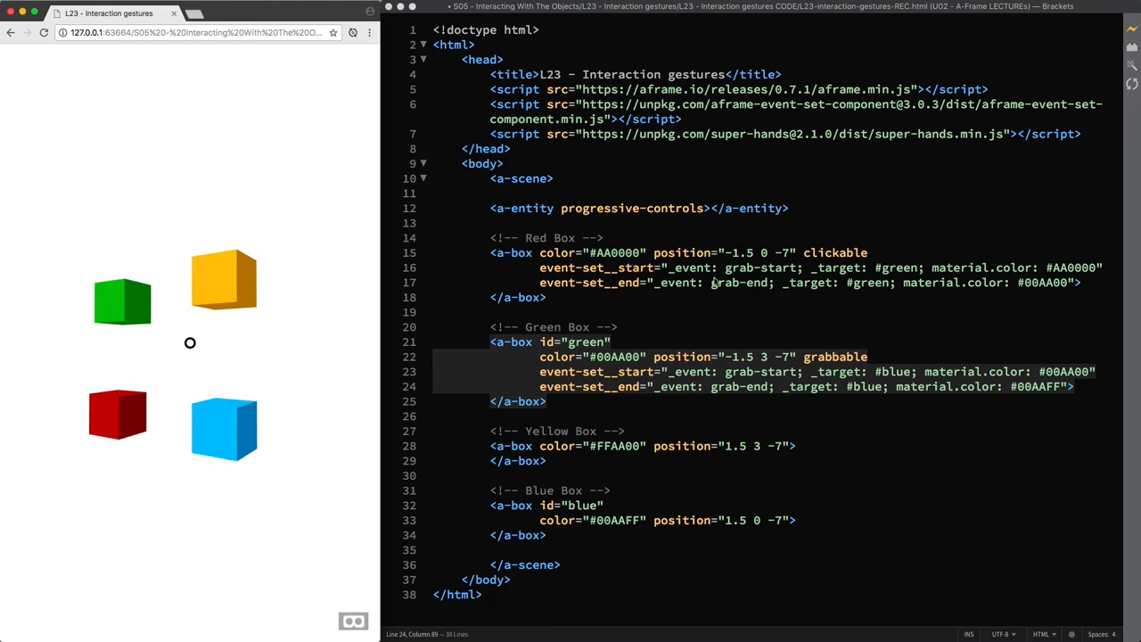
pyautogui.moveTo(823, 311)
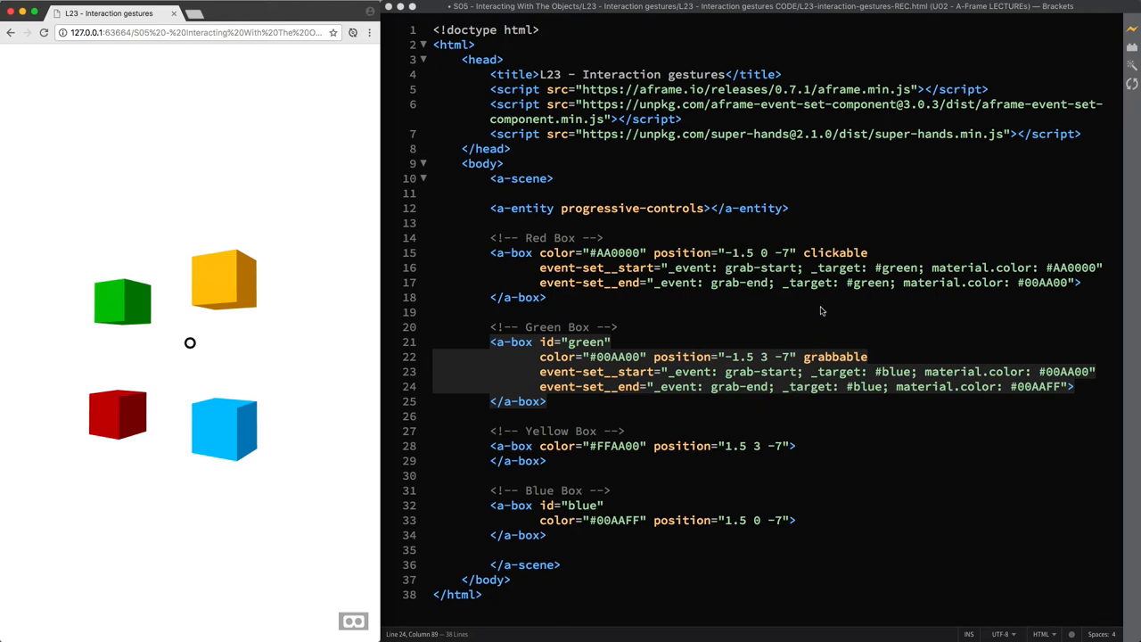
pyautogui.moveTo(720, 319)
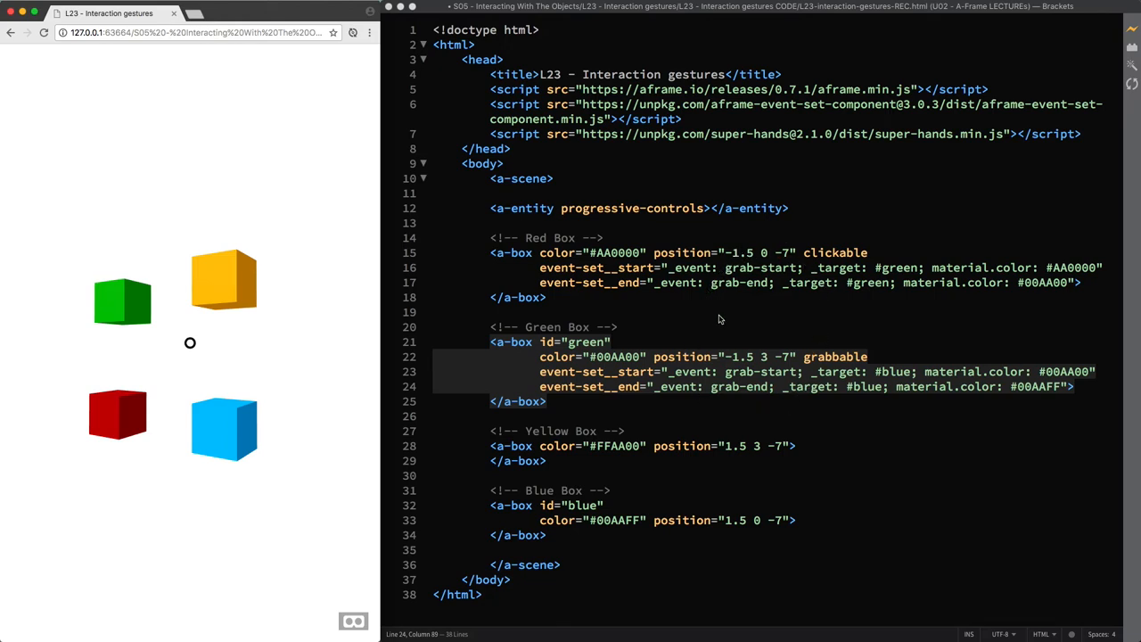
pyautogui.moveTo(729, 321)
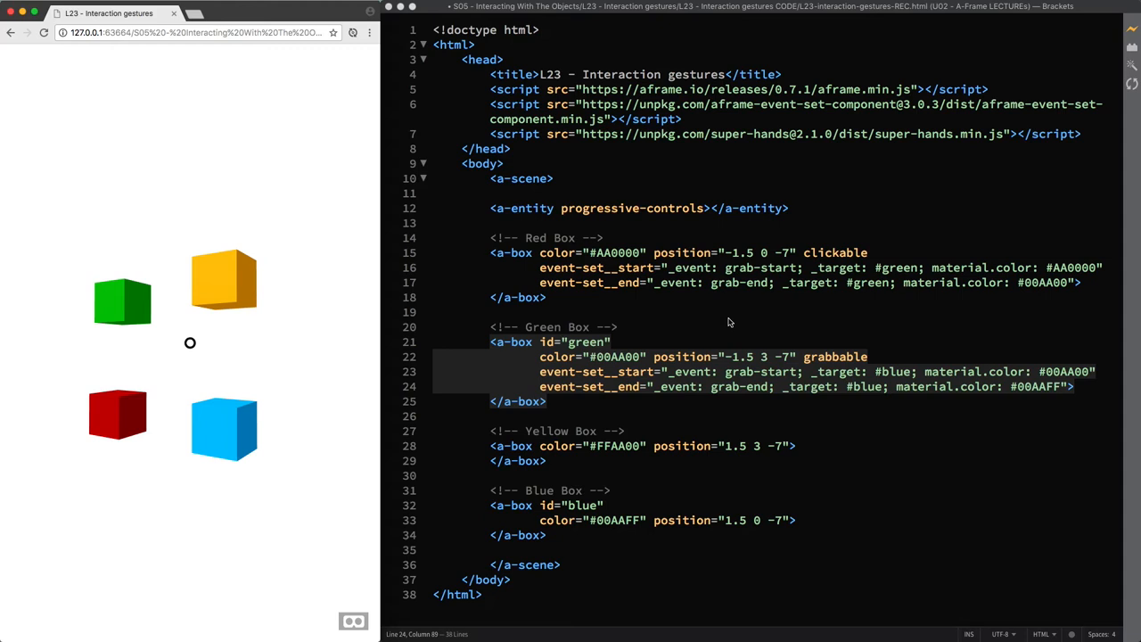
pyautogui.moveTo(837, 282)
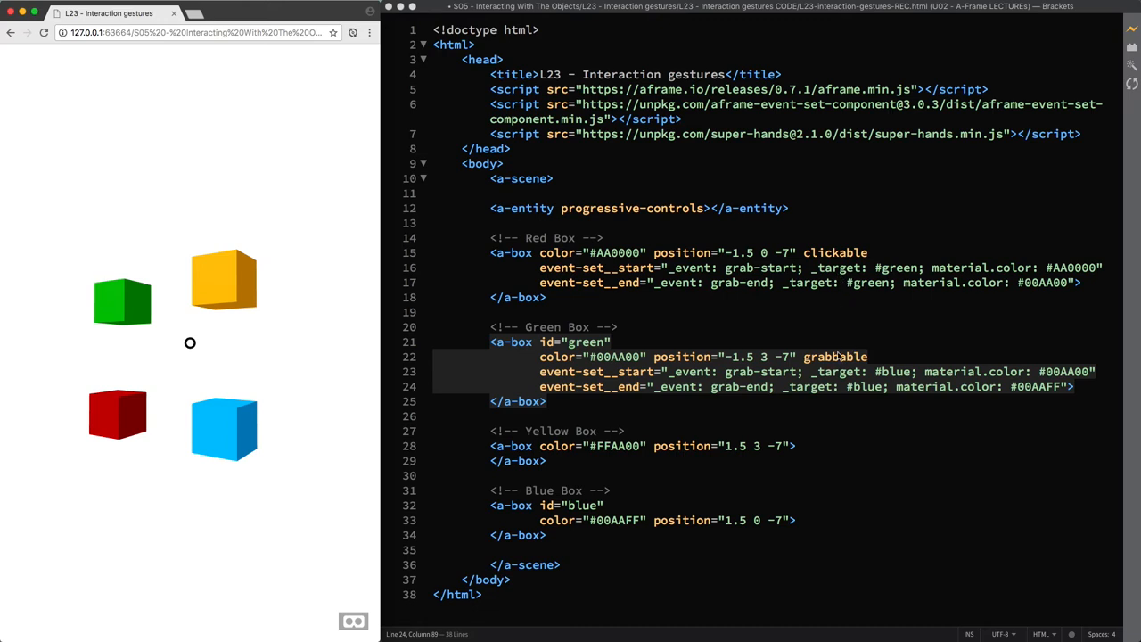
pyautogui.moveTo(838, 323)
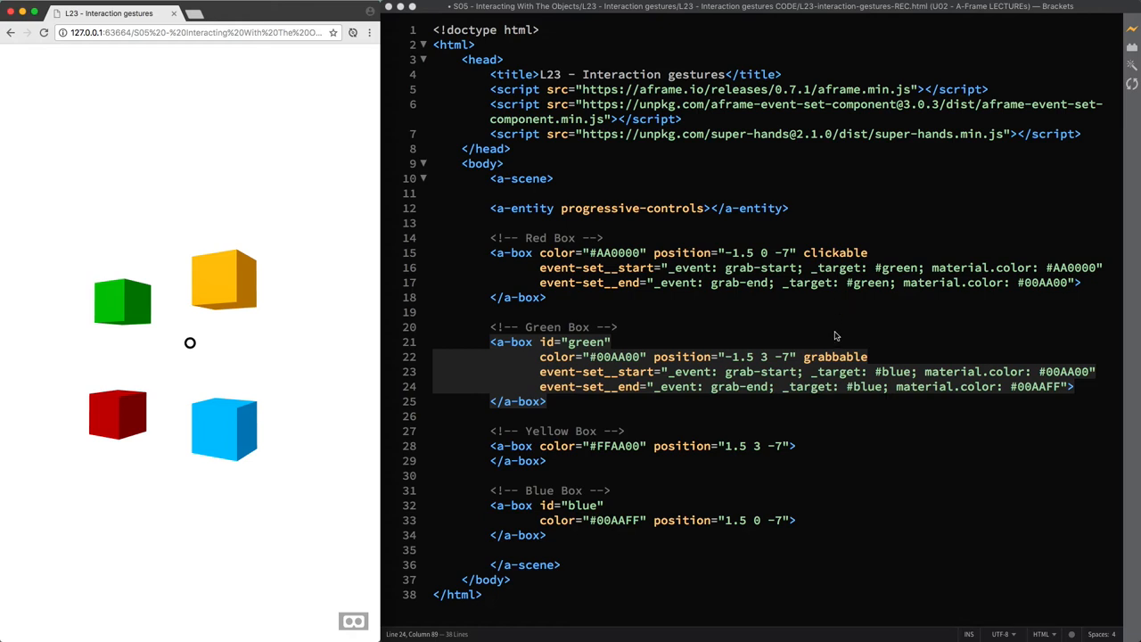
pyautogui.moveTo(820, 325)
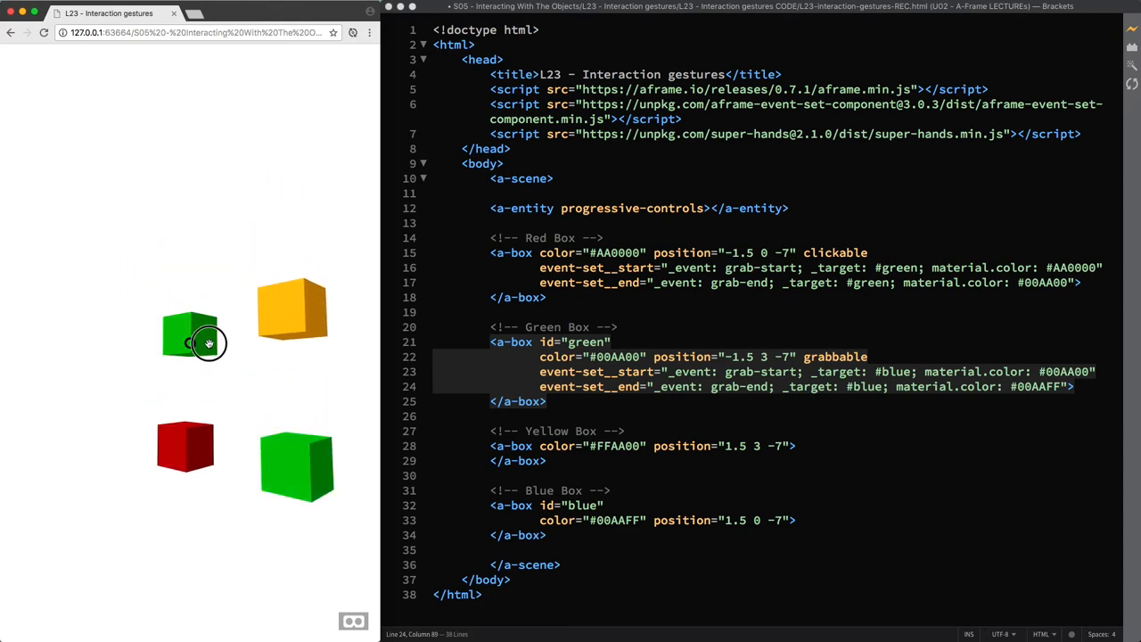
# Release the grabbed green box in the preview so the blue box shows blue again
pyautogui.click(190, 343)
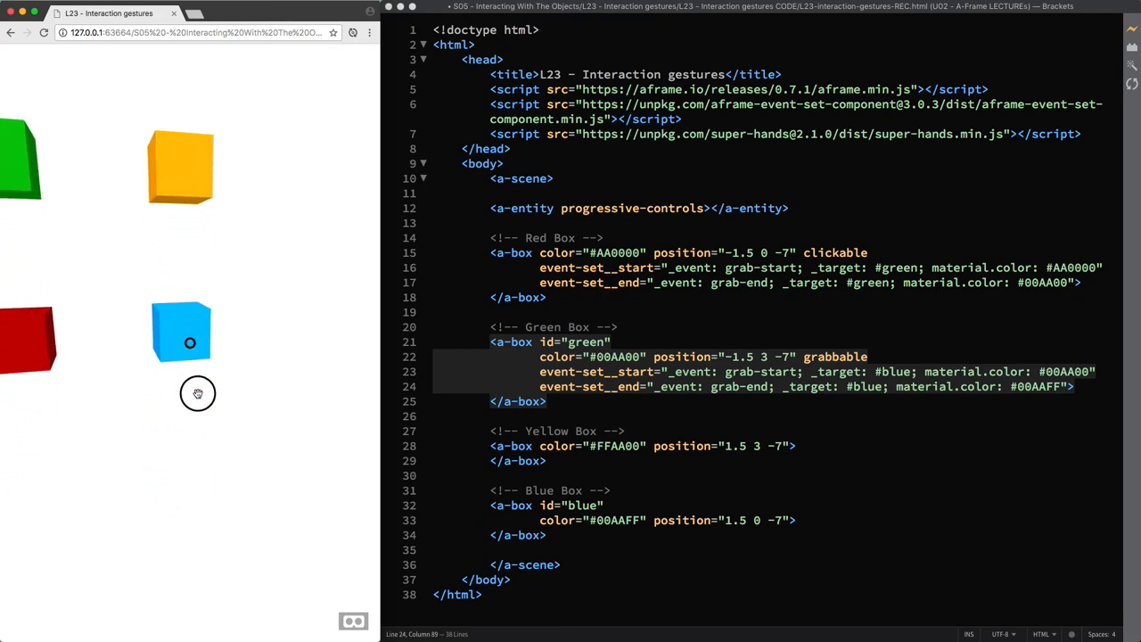
pyautogui.moveTo(150, 303)
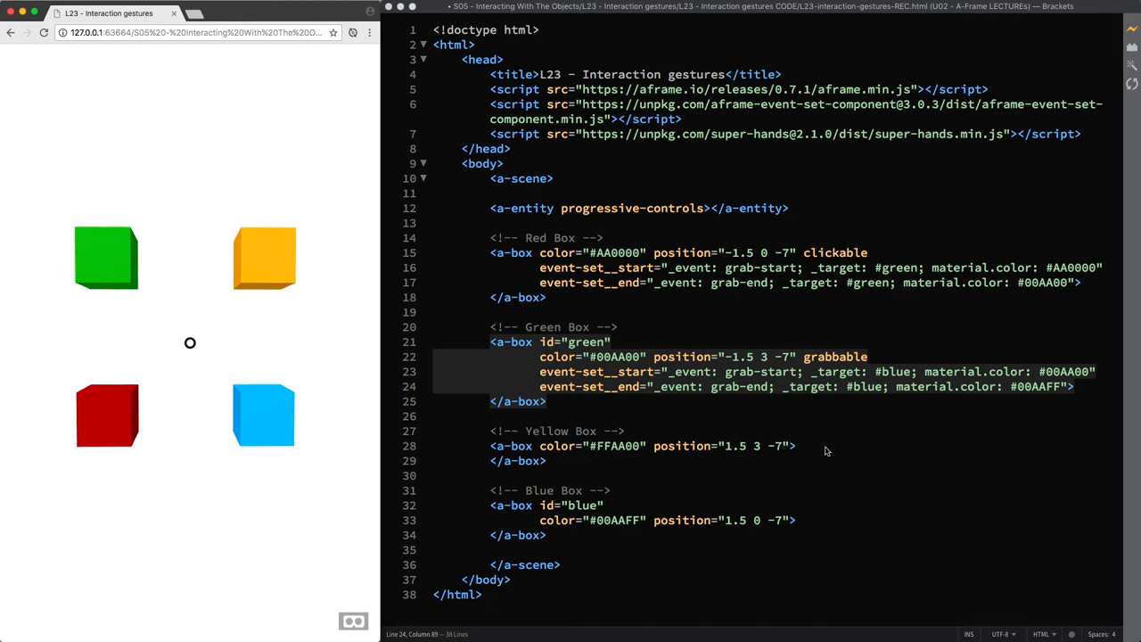
# Add the draggable attribute after the yellow a-box's position
pyautogui.click(796, 446)
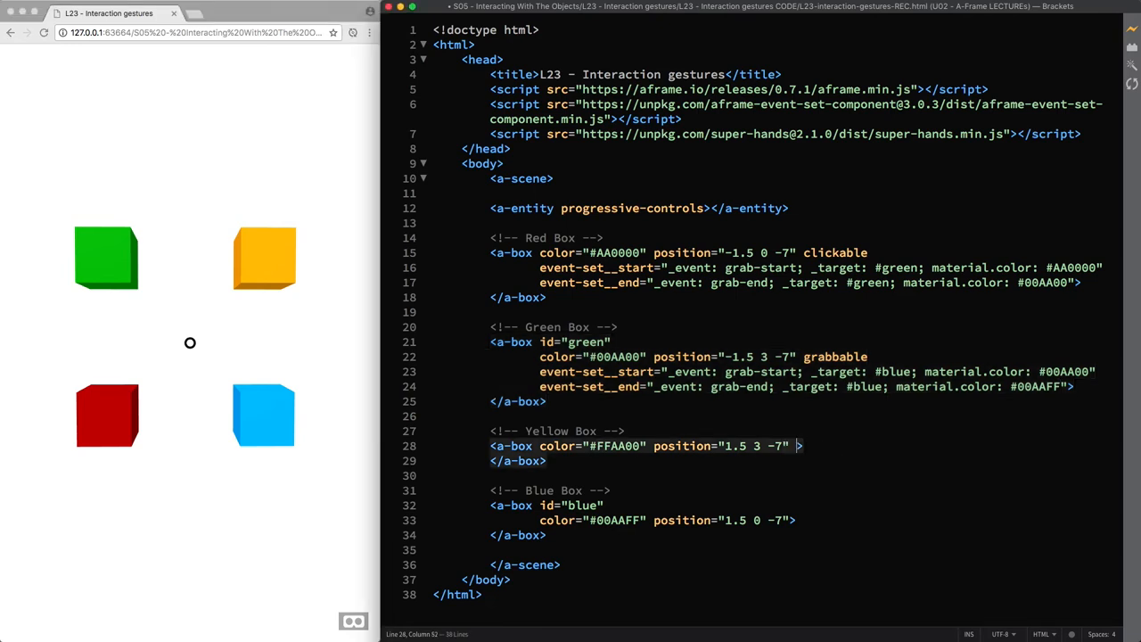
pyautogui.write('draggable')
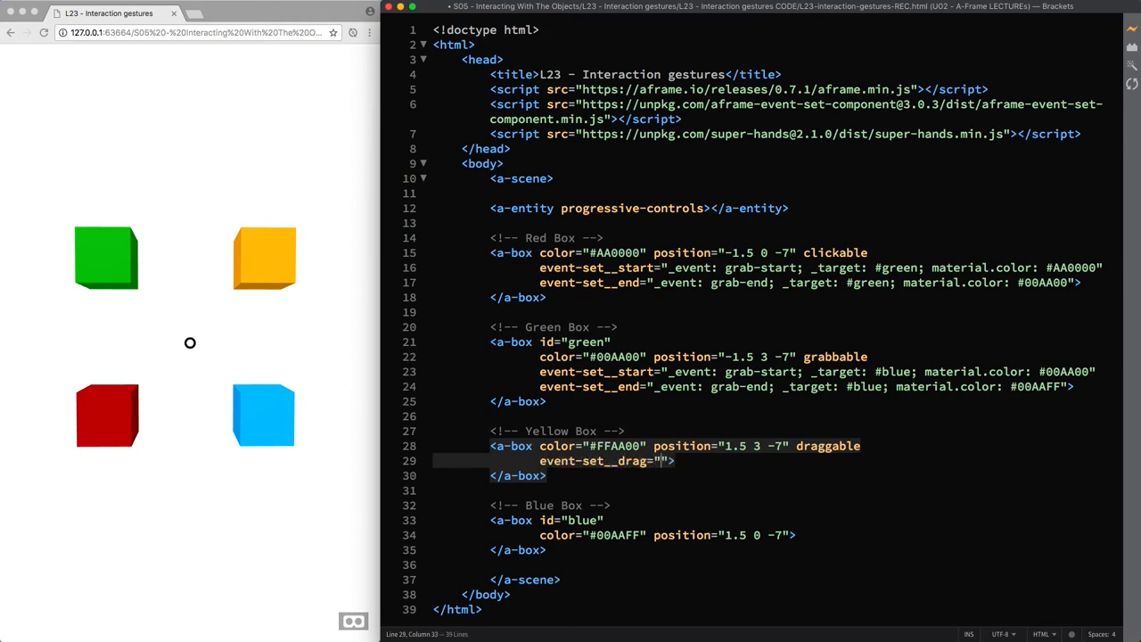
# Add event-set__drag: on drag-drop, target #blue gets material.color #FFAA00
pyautogui.write('_event')
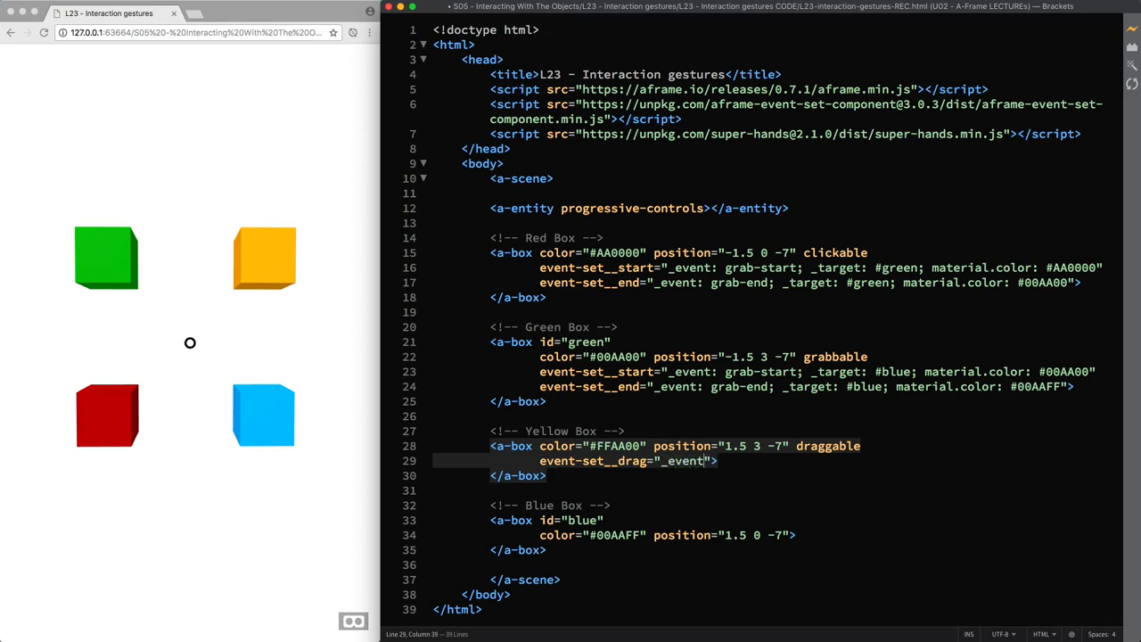
pyautogui.write('drag-drop;')
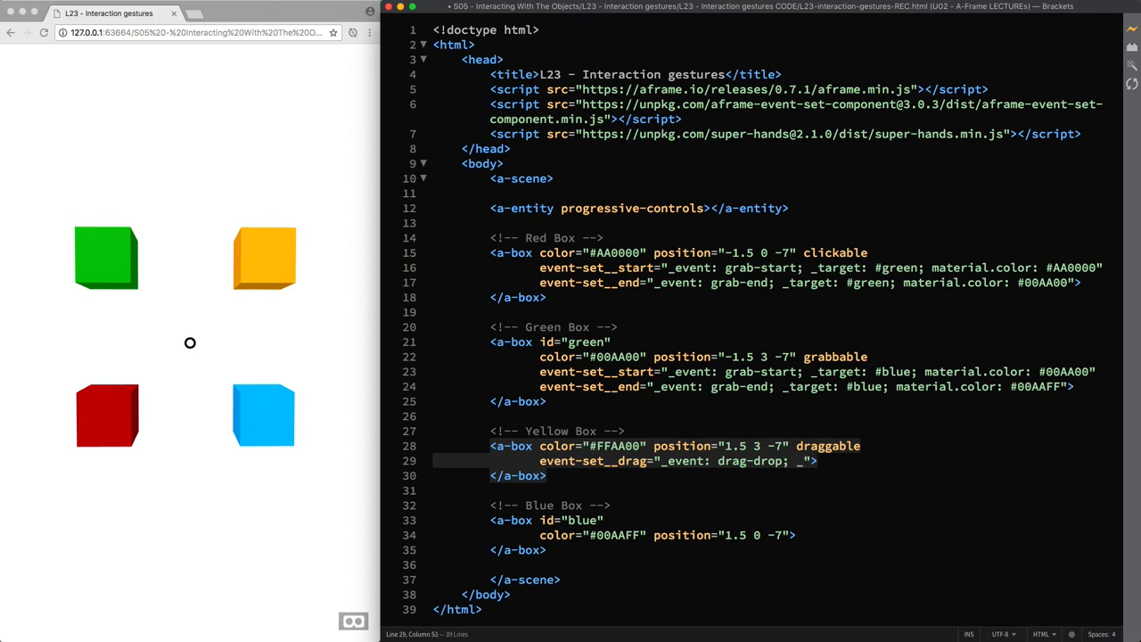
pyautogui.write('_target:')
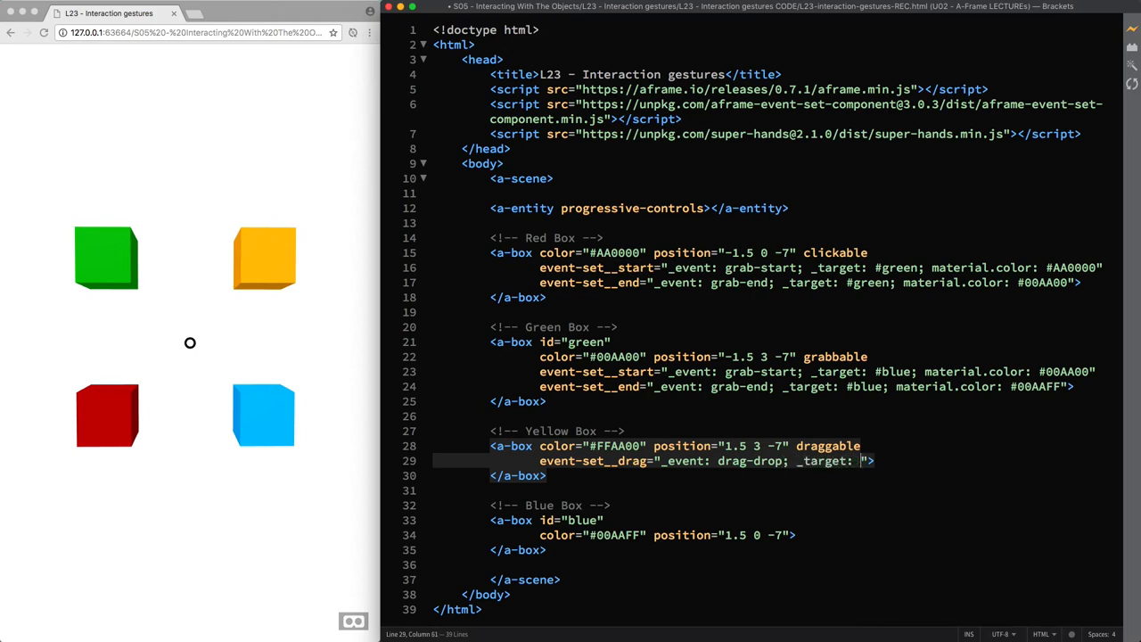
pyautogui.write('#blue; material.co')
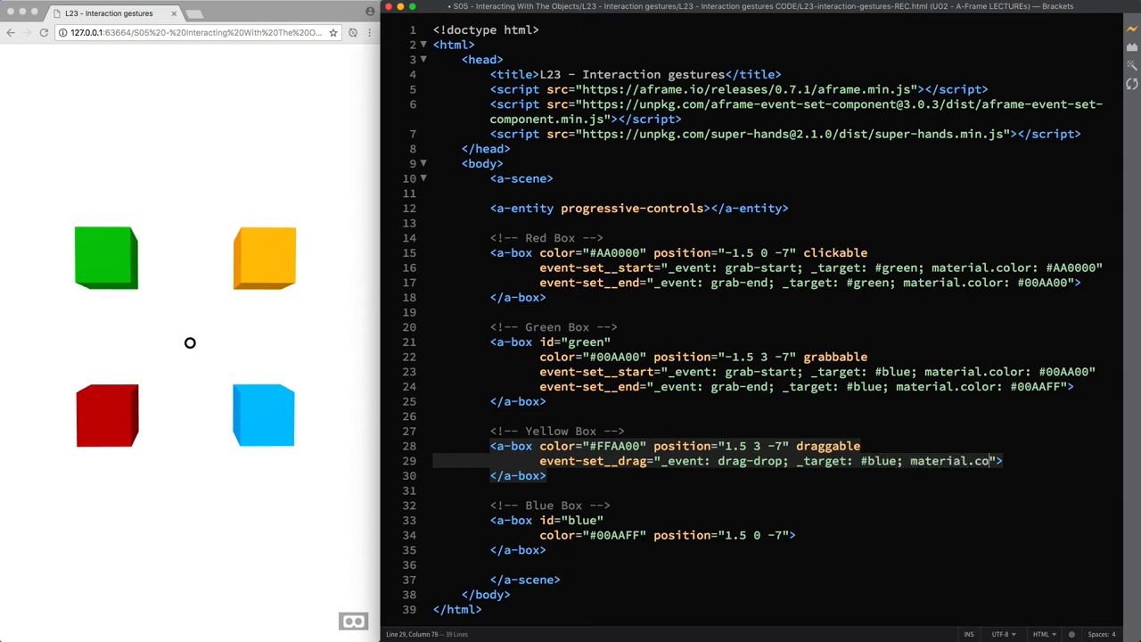
pyautogui.write('lor')
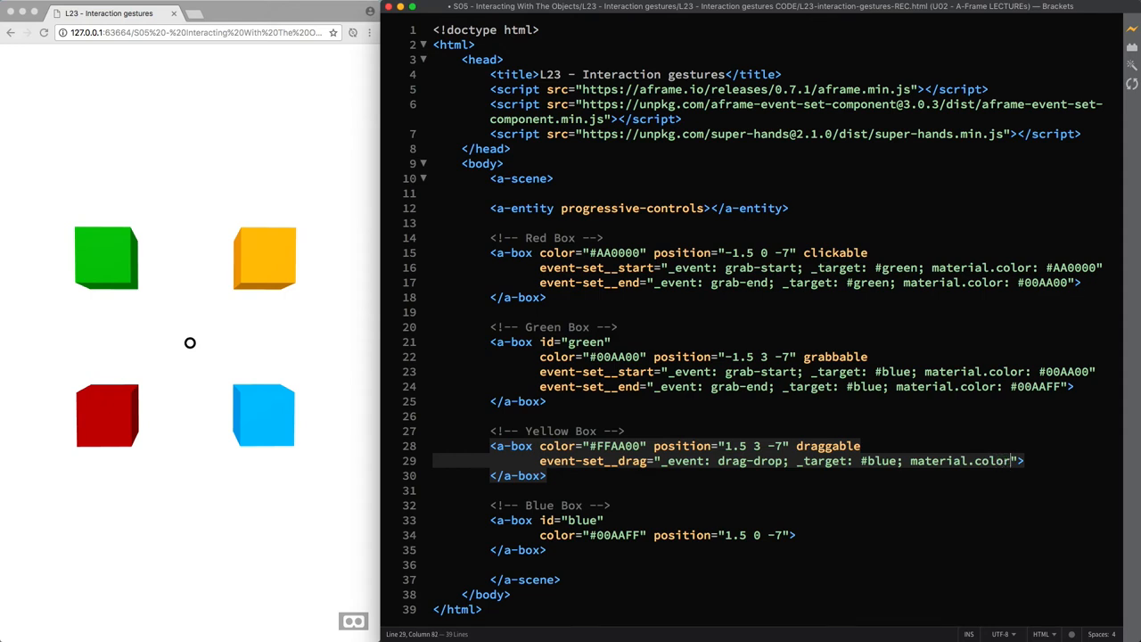
pyautogui.write('#FFAA00')
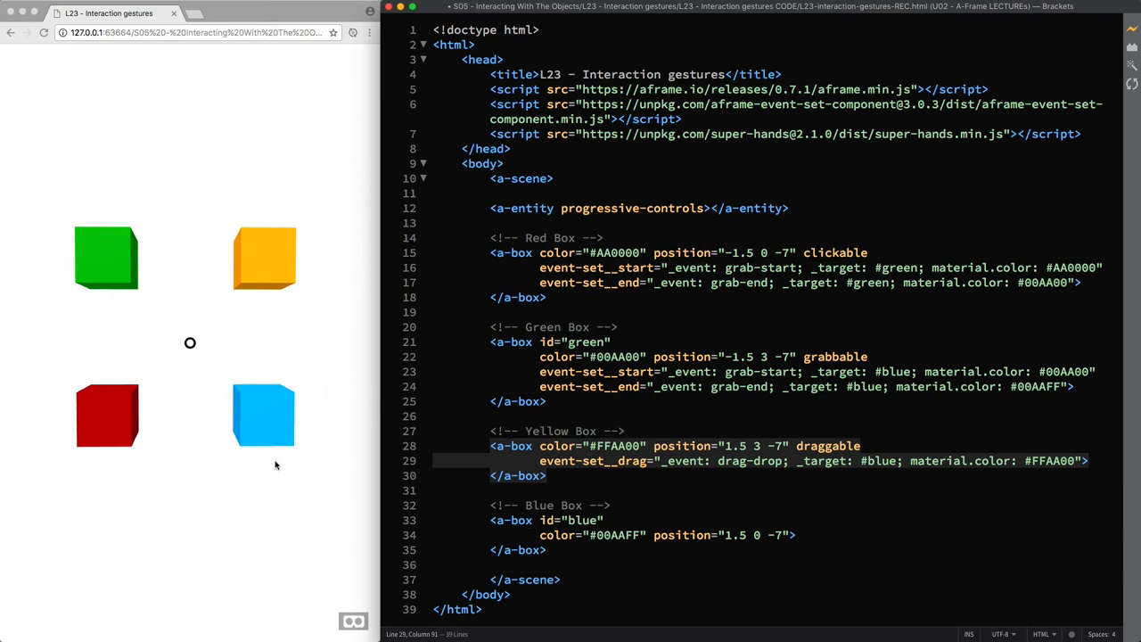
pyautogui.moveTo(296, 330)
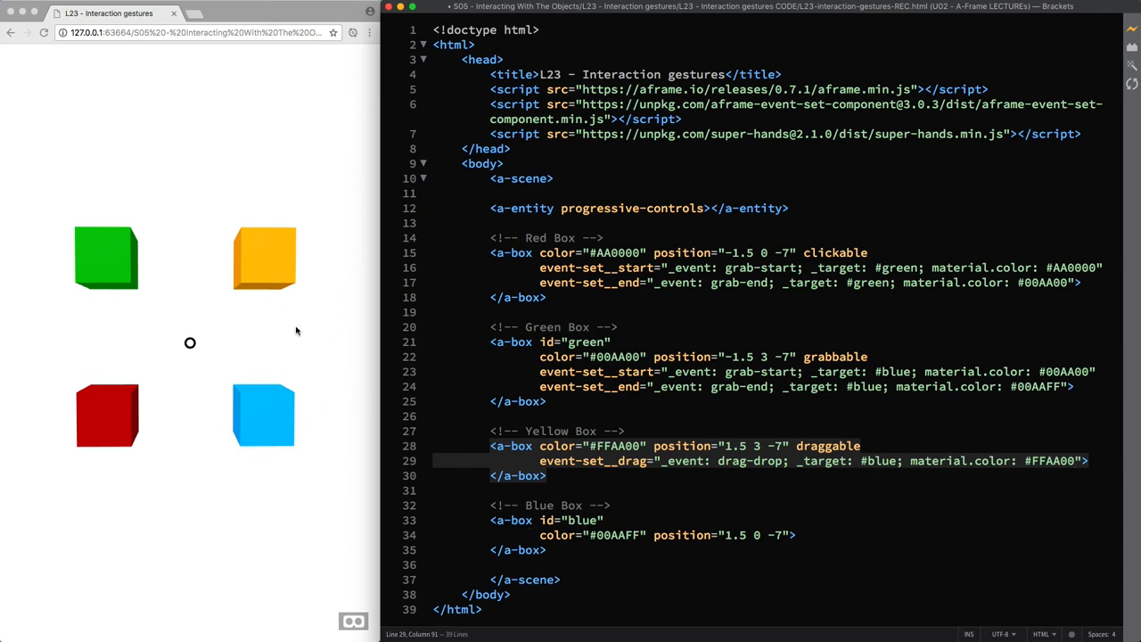
# Add the droppable attribute to the blue a-box before its closing >
pyautogui.click(799, 535)
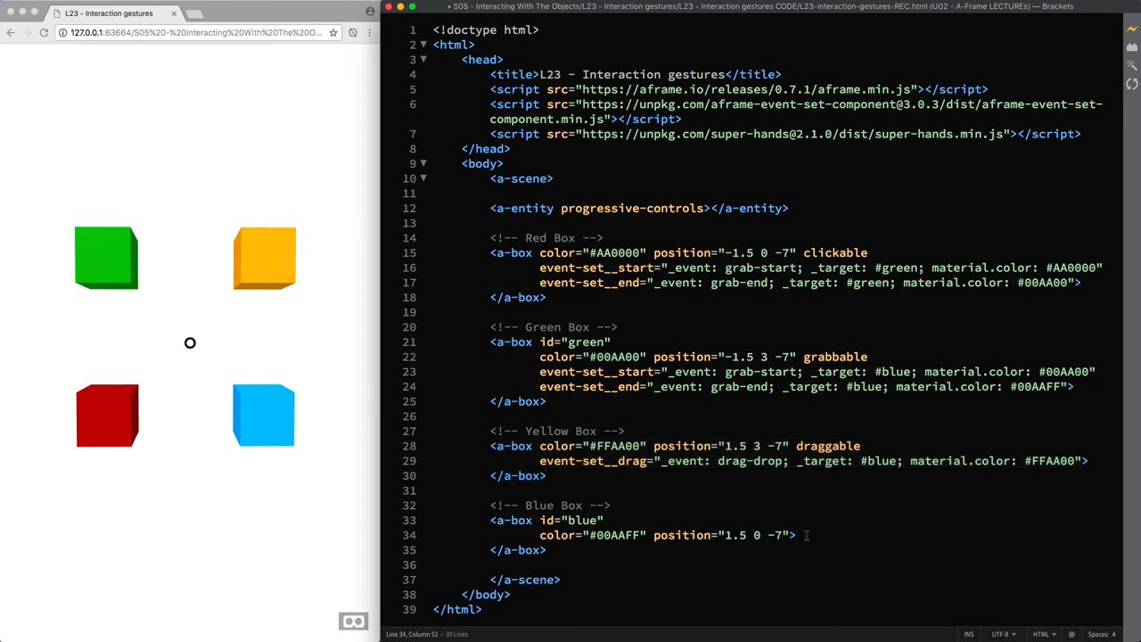
pyautogui.write('droppab')
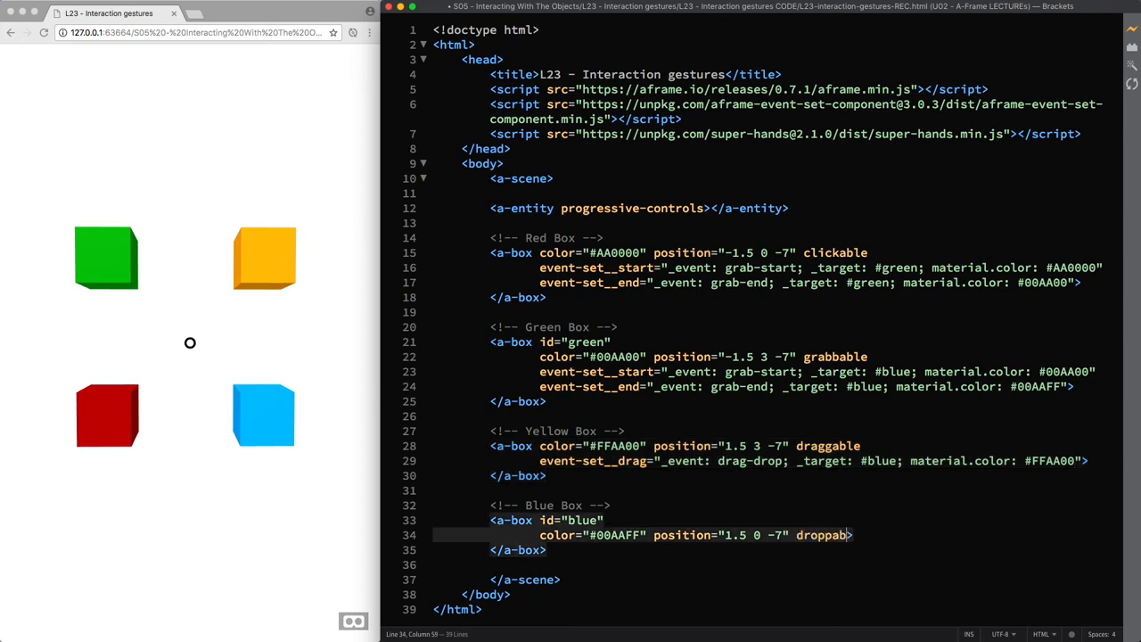
pyautogui.write('le>')
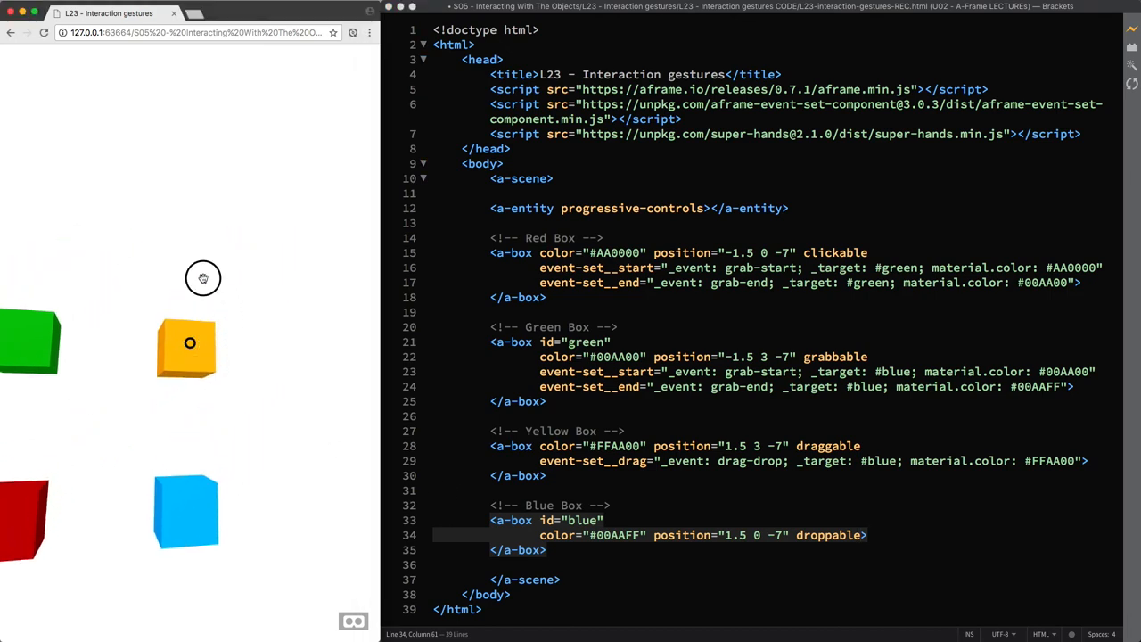
# Drag the yellow box onto the blue box in the preview, turning it yellow
pyautogui.moveTo(203, 278); pyautogui.dragTo(200, 391)
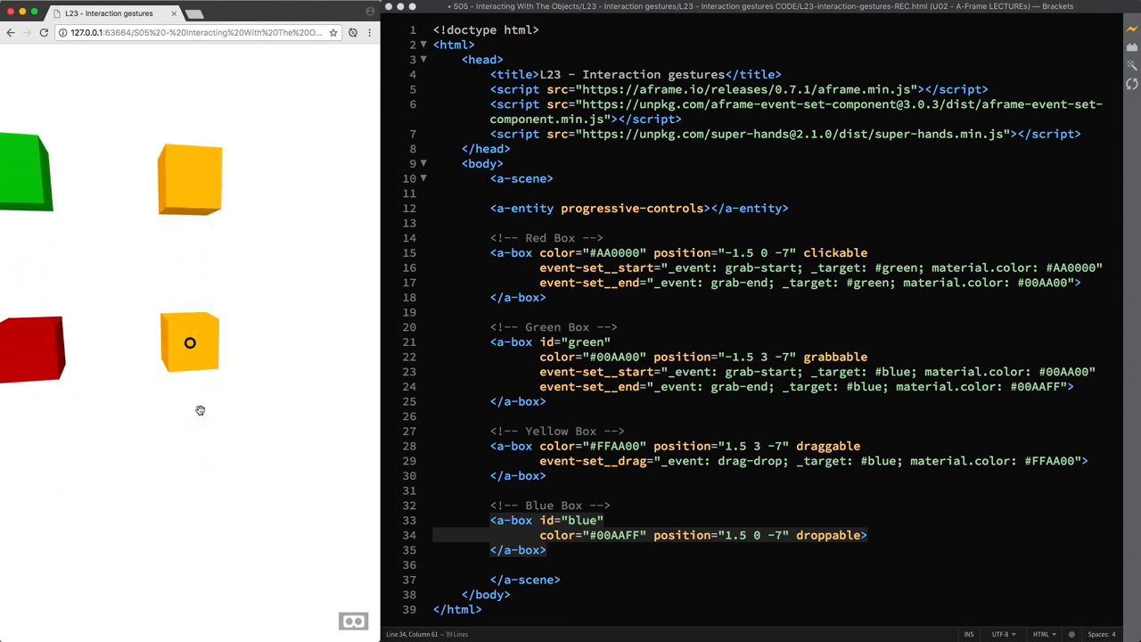
pyautogui.moveTo(141, 349)
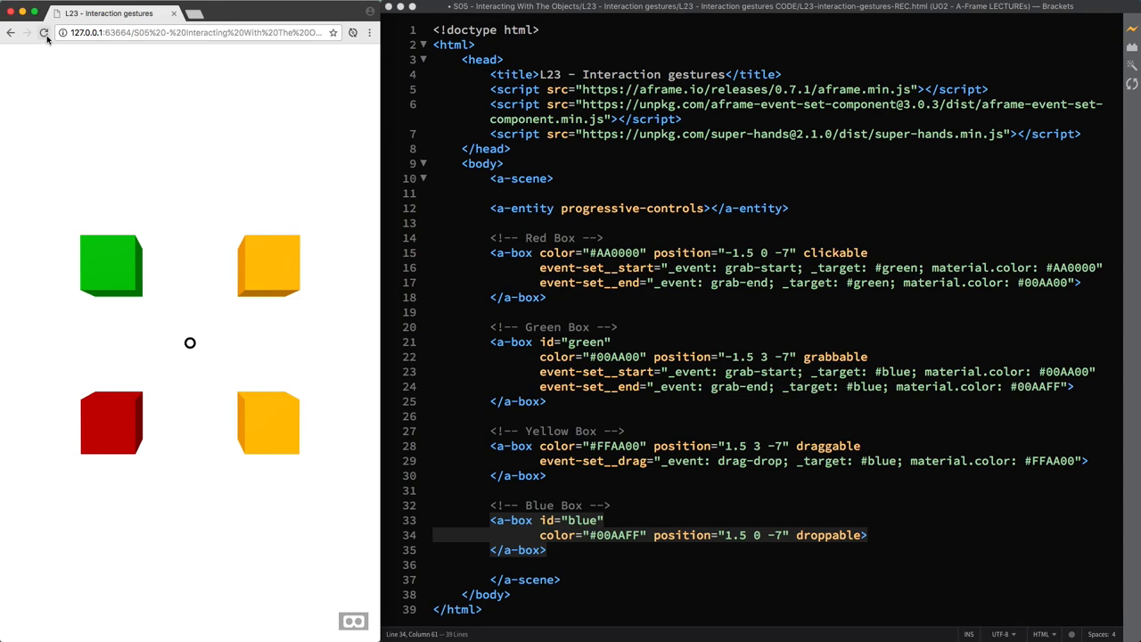
# Reload the preview to reset the scene, then grab and move the green box around
pyautogui.click(43, 32)
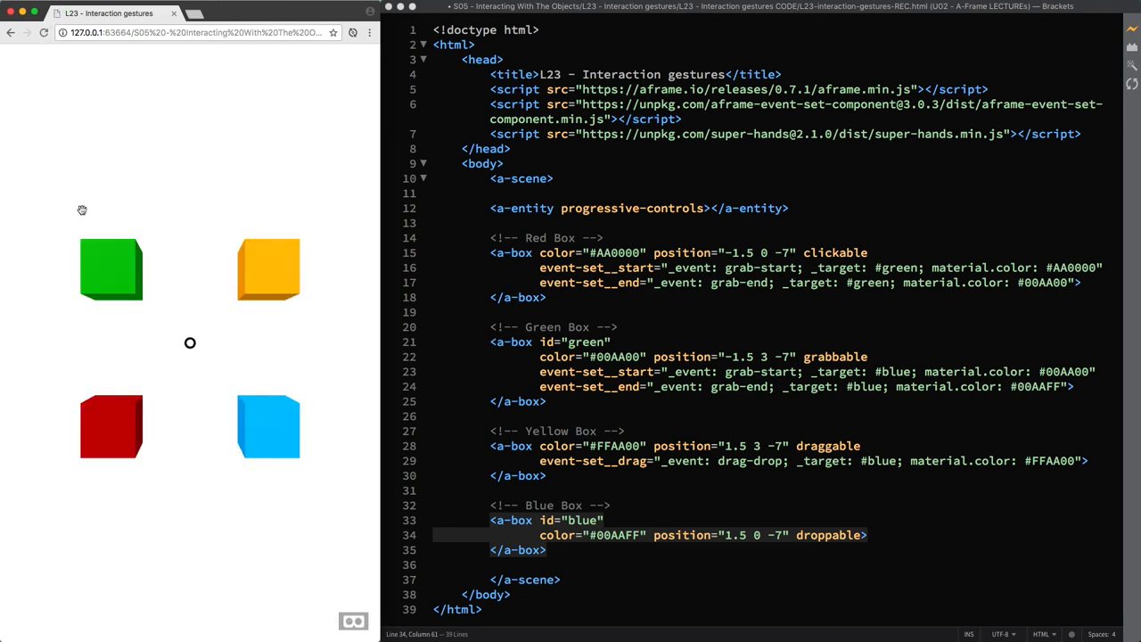
pyautogui.moveTo(268, 271)
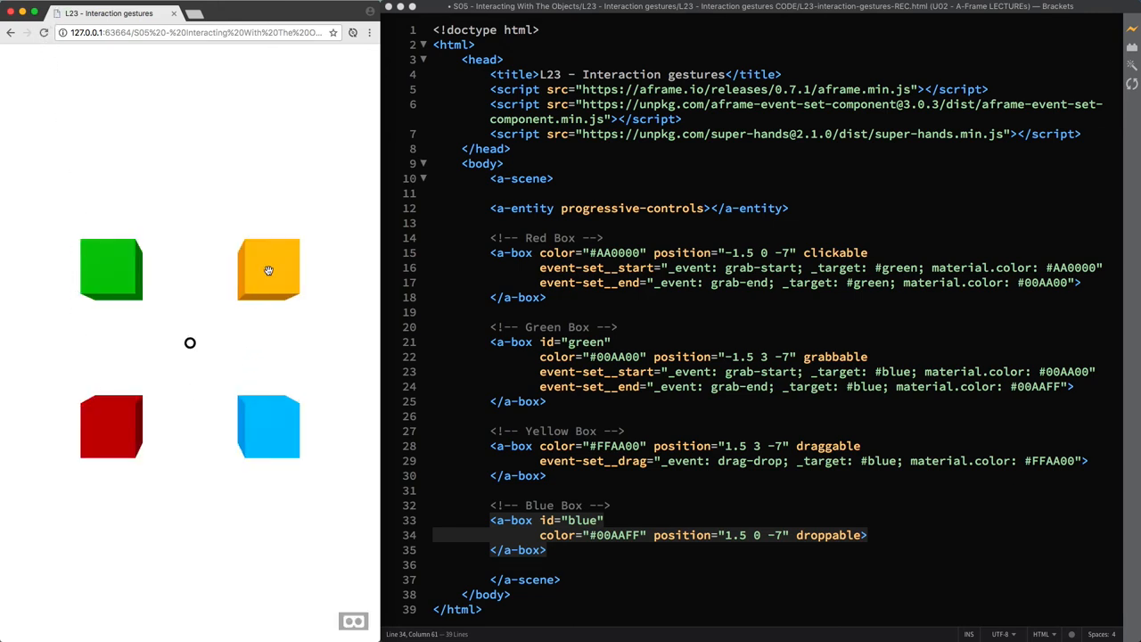
pyautogui.moveTo(213, 346)
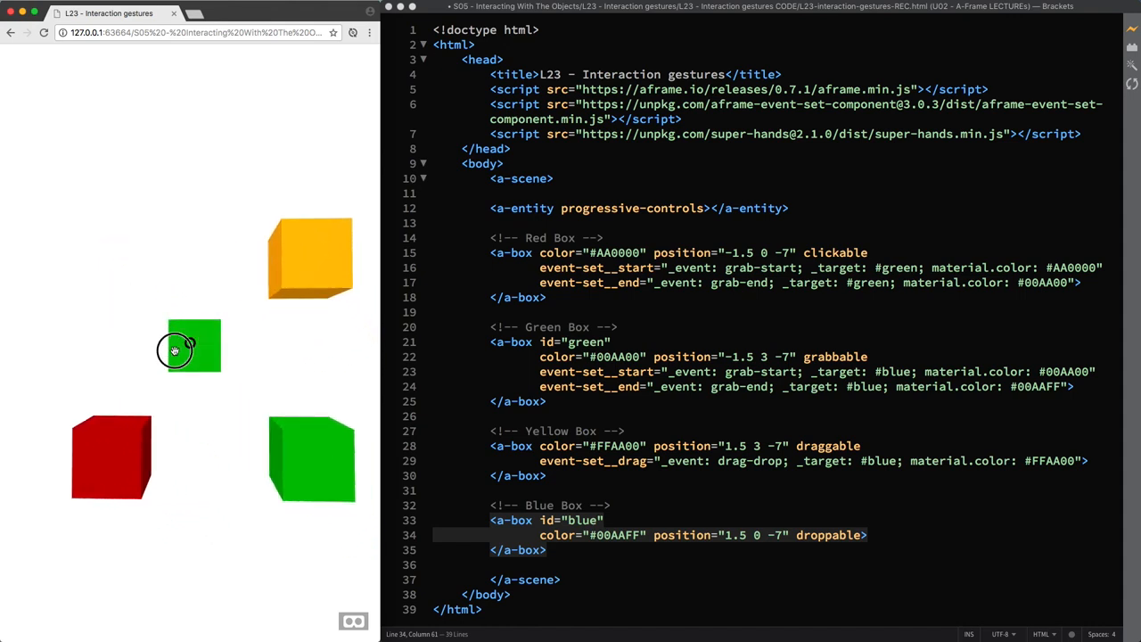
pyautogui.moveTo(175, 346); pyautogui.dragTo(271, 435)
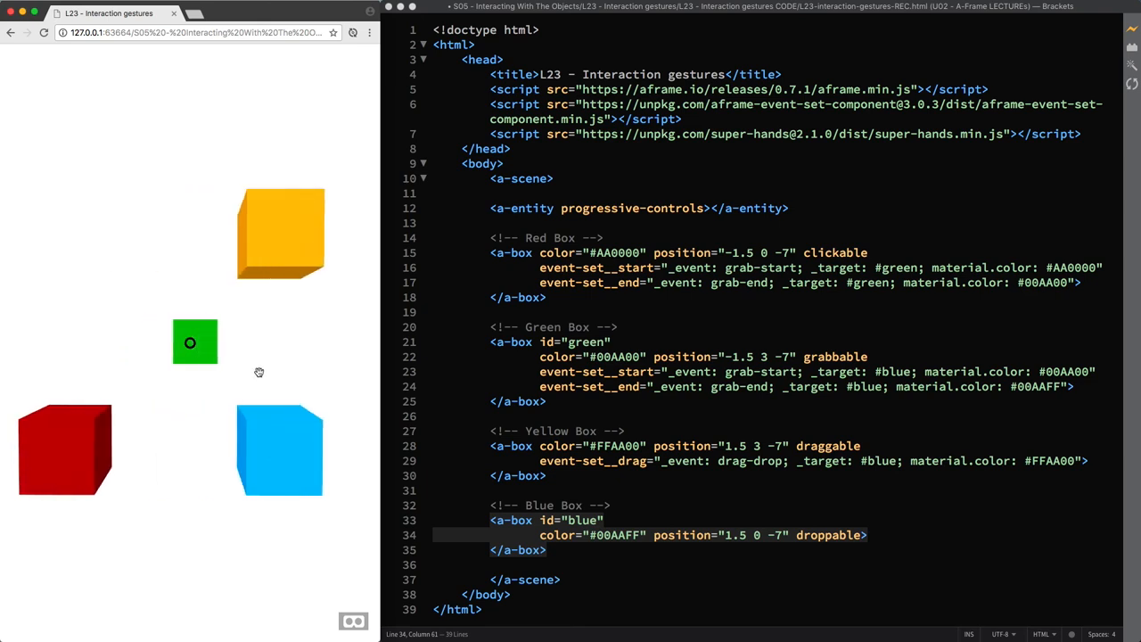
pyautogui.moveTo(229, 325)
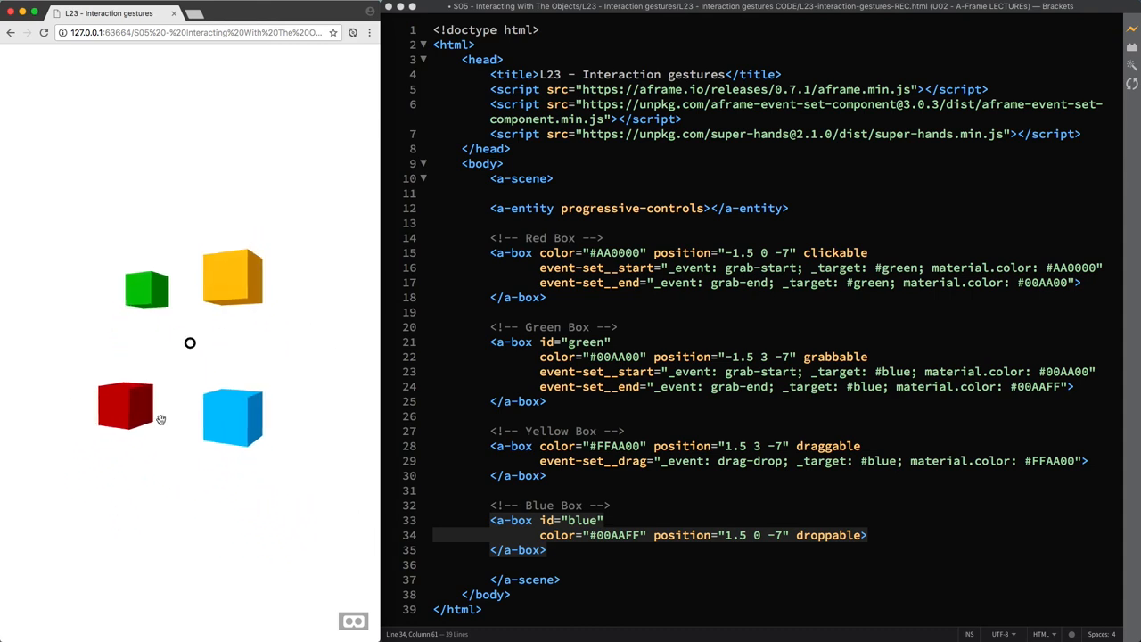
pyautogui.moveTo(180, 446)
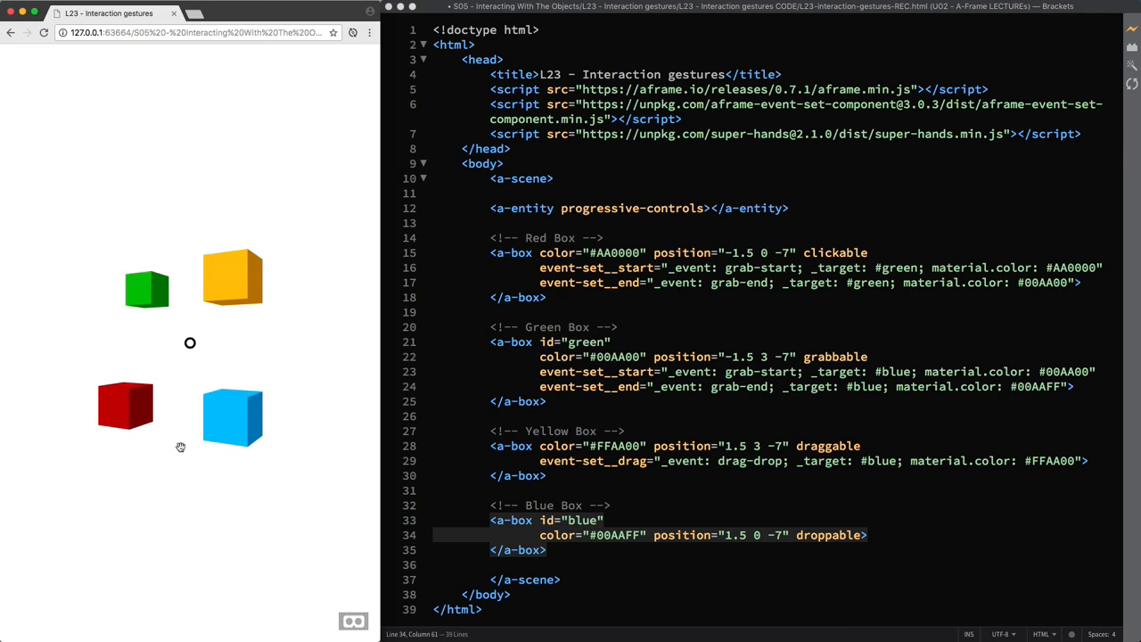
pyautogui.moveTo(180, 429)
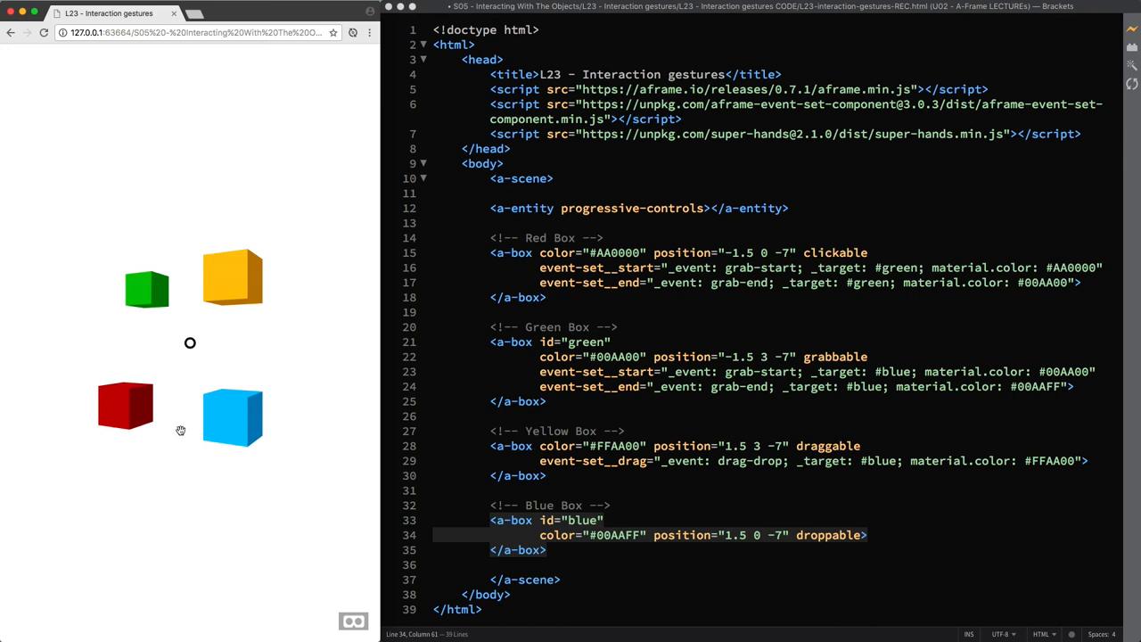
pyautogui.moveTo(171, 496)
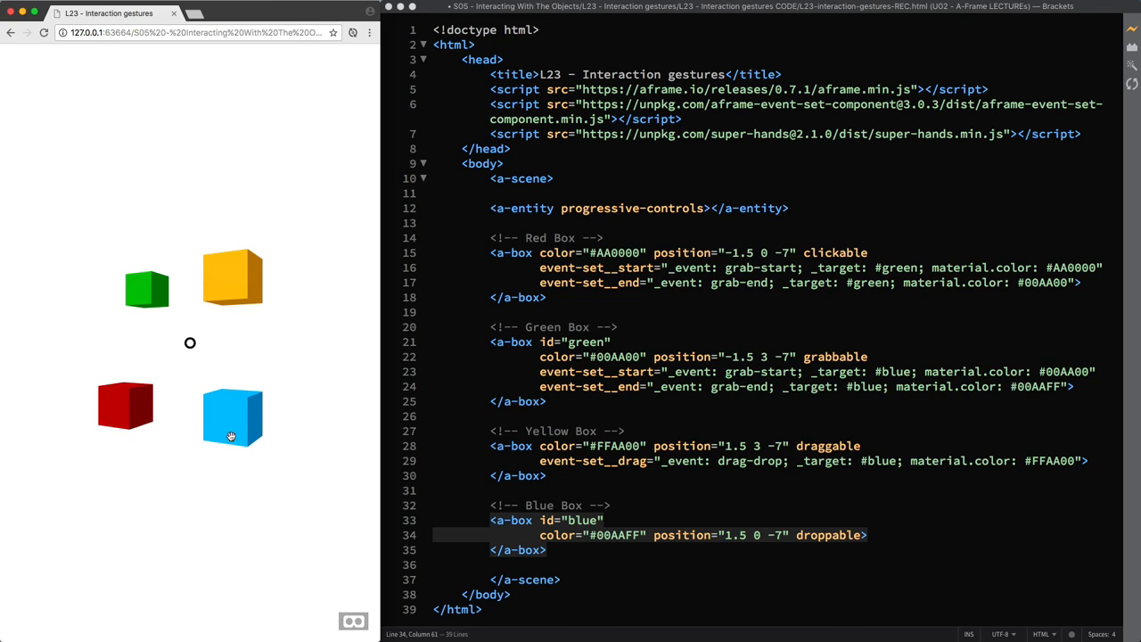
pyautogui.moveTo(150, 330)
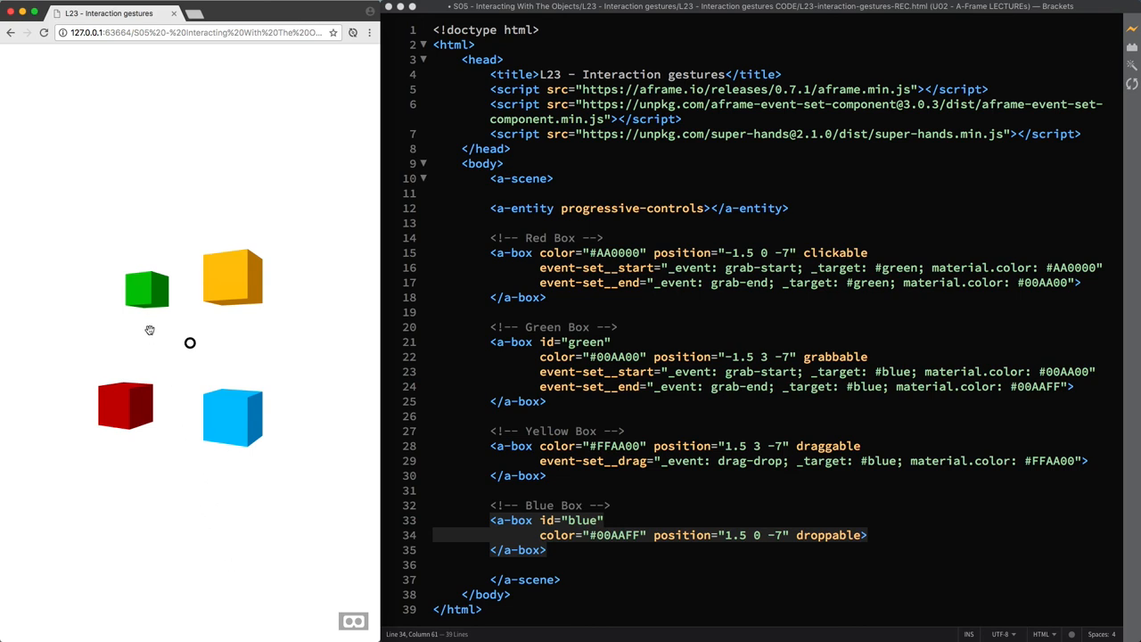
pyautogui.moveTo(161, 370)
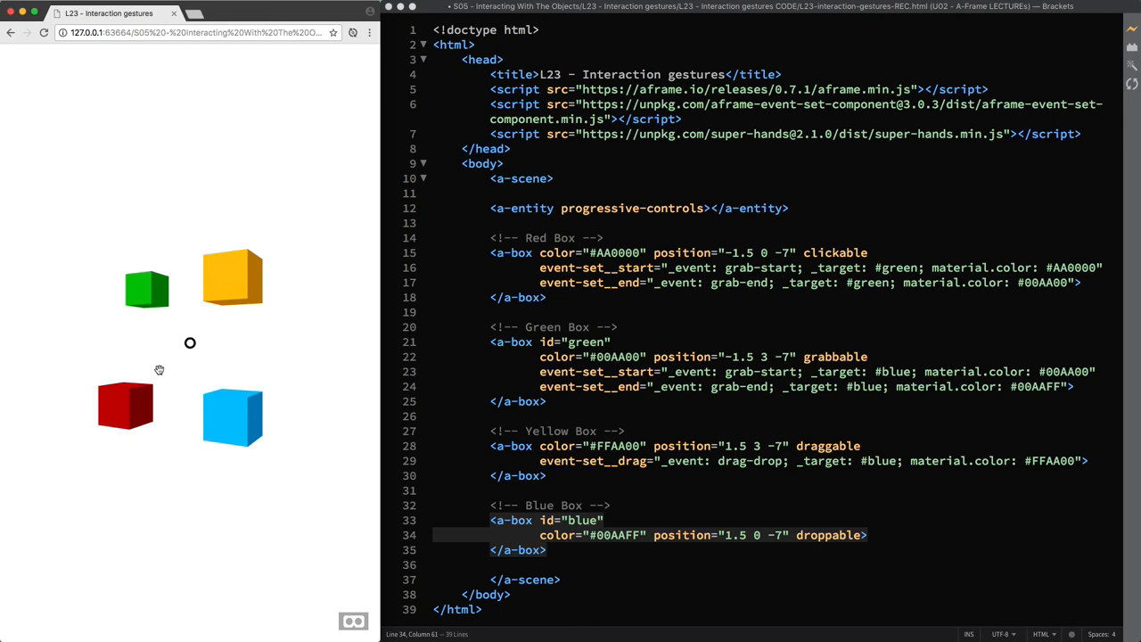